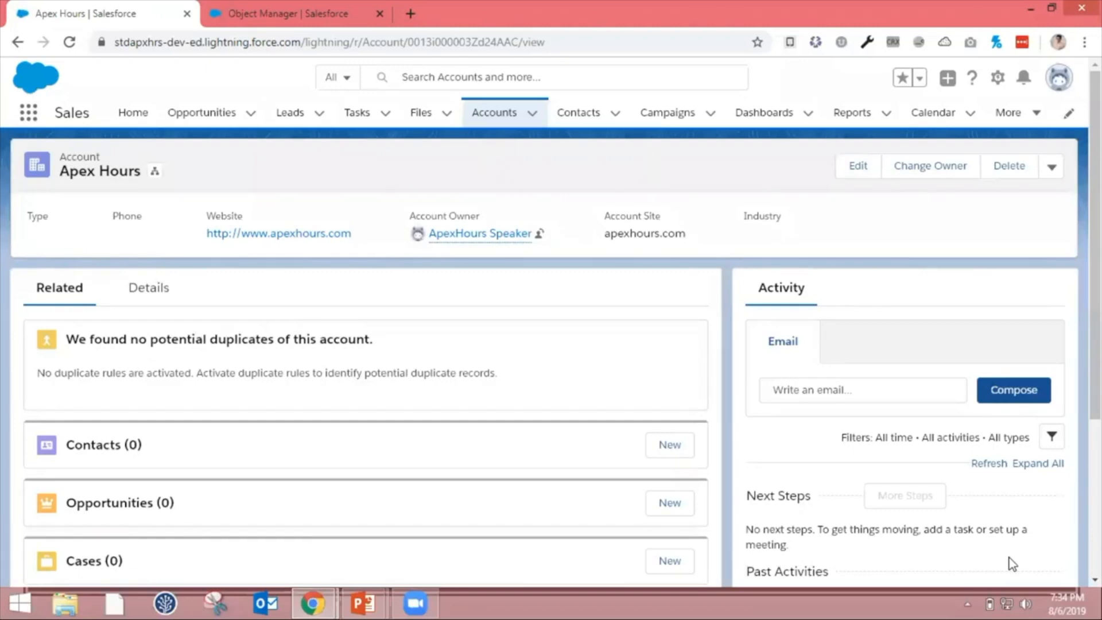
mouse_move(948, 461)
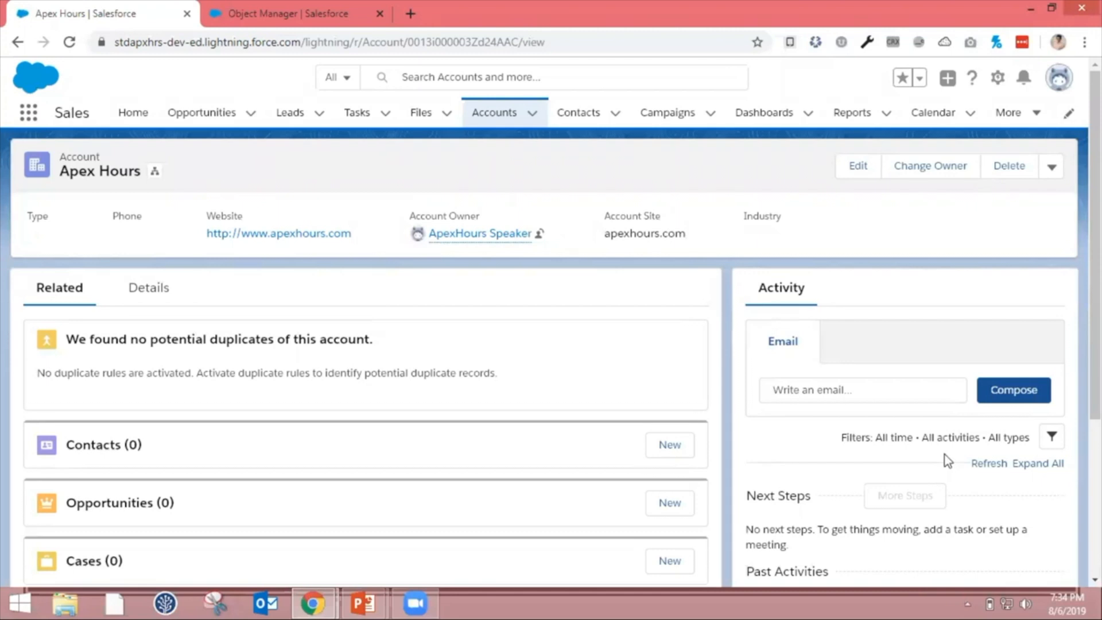
mouse_move(216, 26)
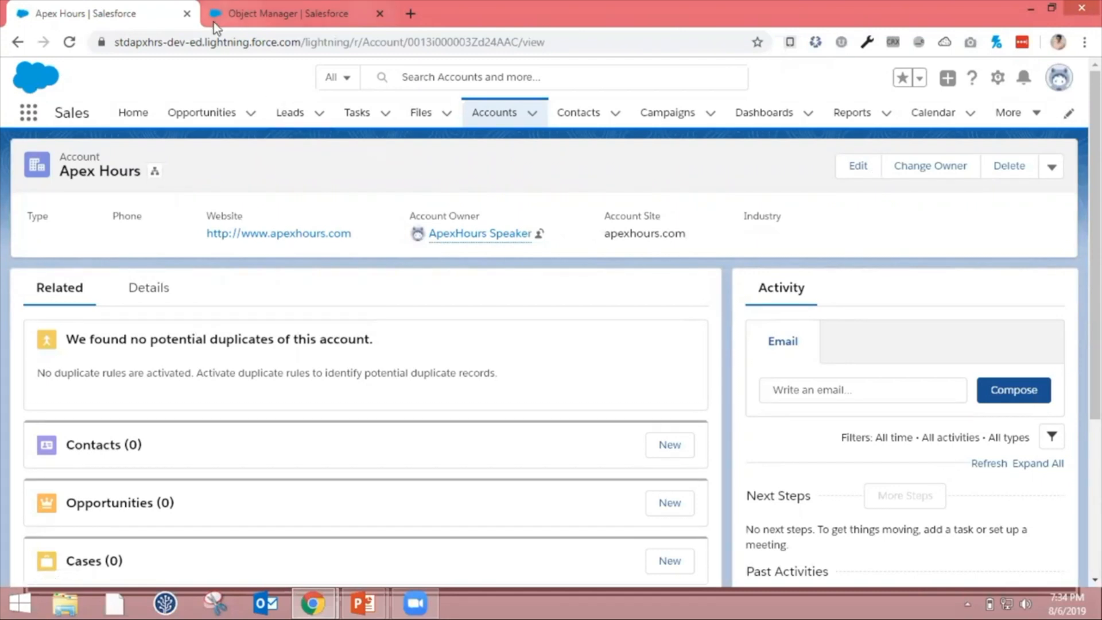
Step: Switch to the Object Manager browser tab showing the Website_Required validation rule
left_click(295, 14)
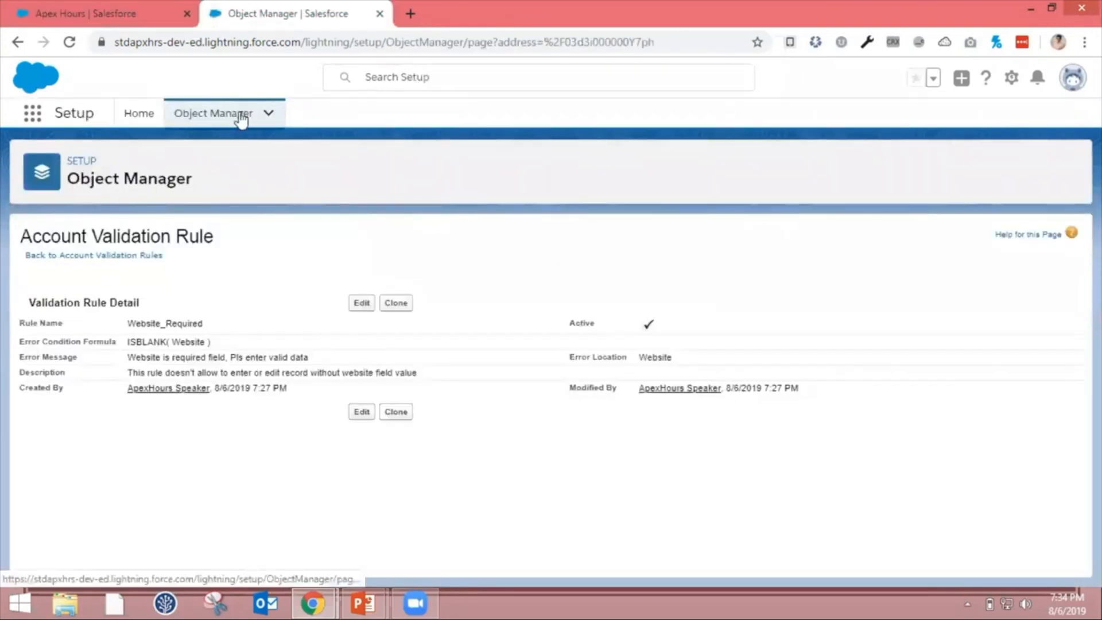
Step: From Setup Home, find 'Dupl' in Quick Find and go to Matching Rules
left_click(139, 113)
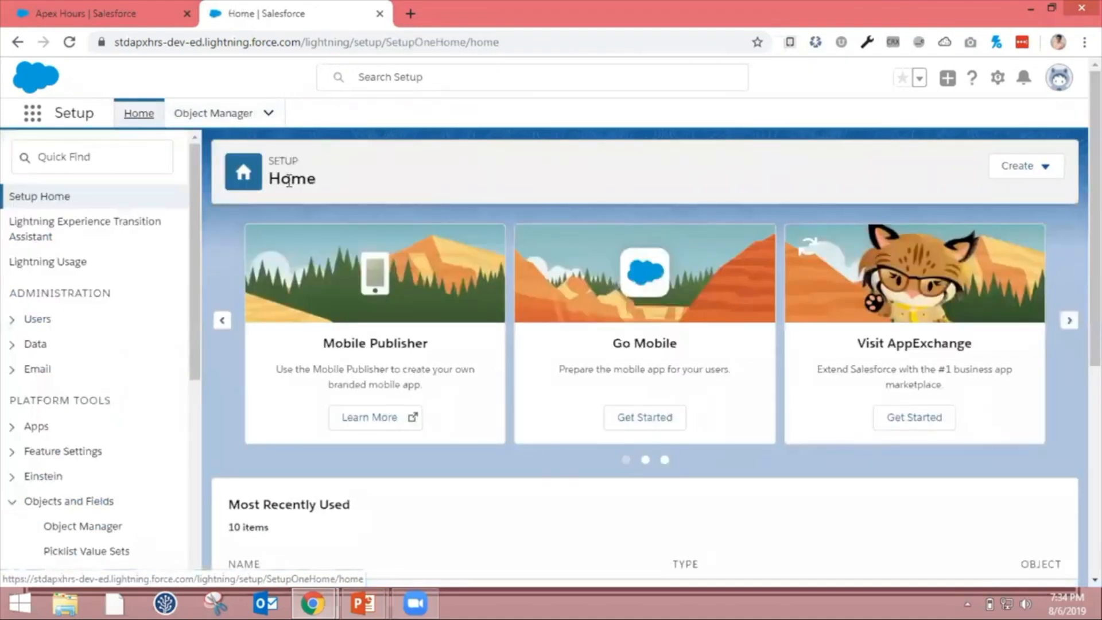
left_click(91, 157)
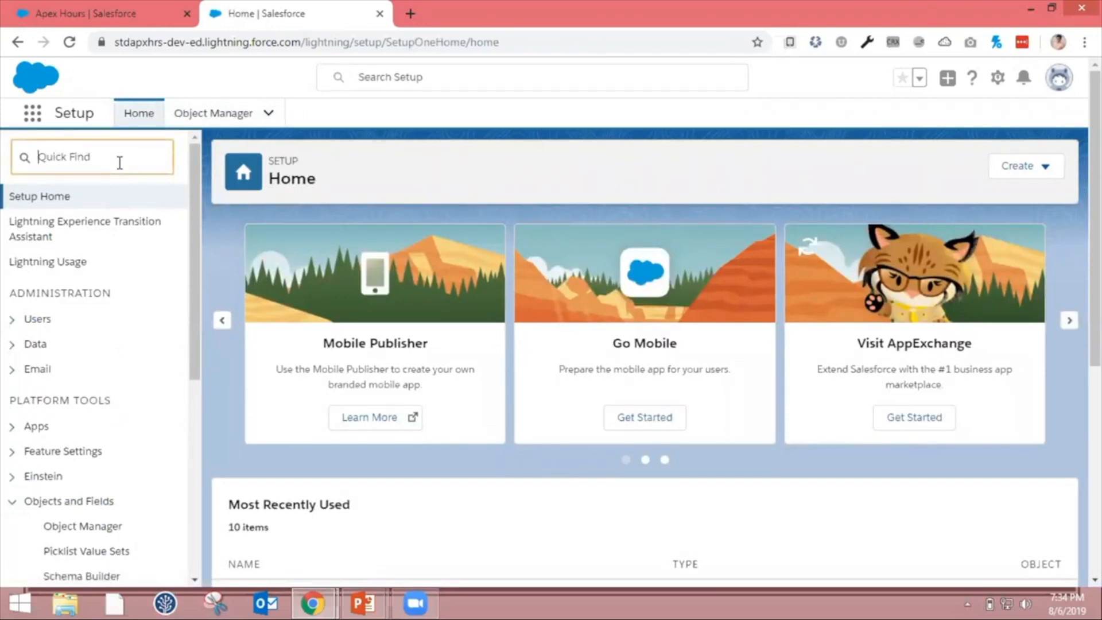
type("Dupli")
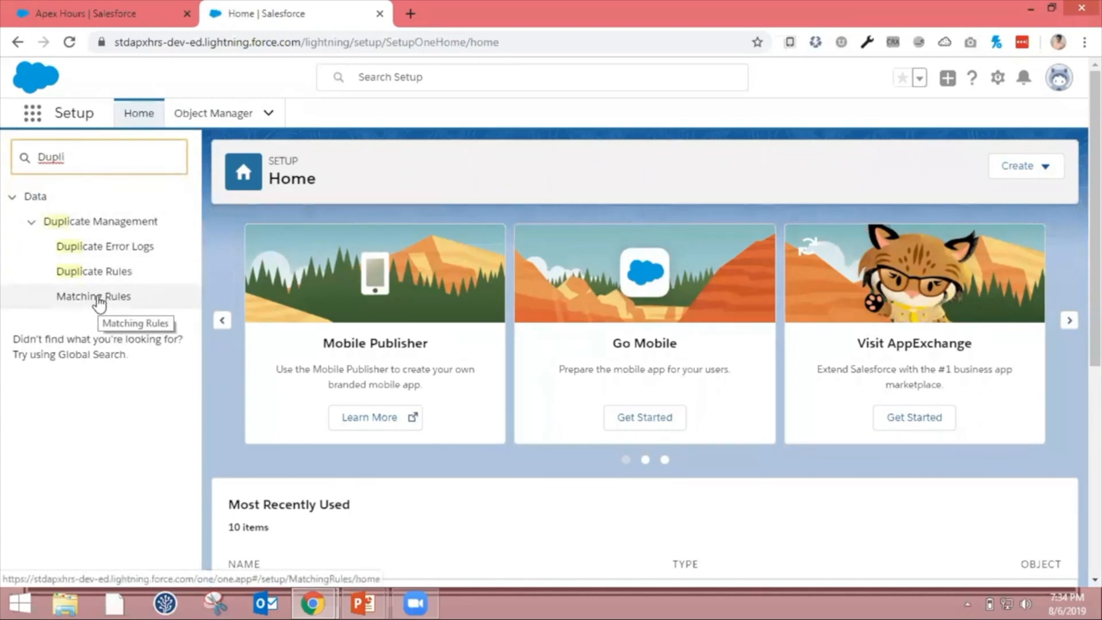
left_click(93, 296)
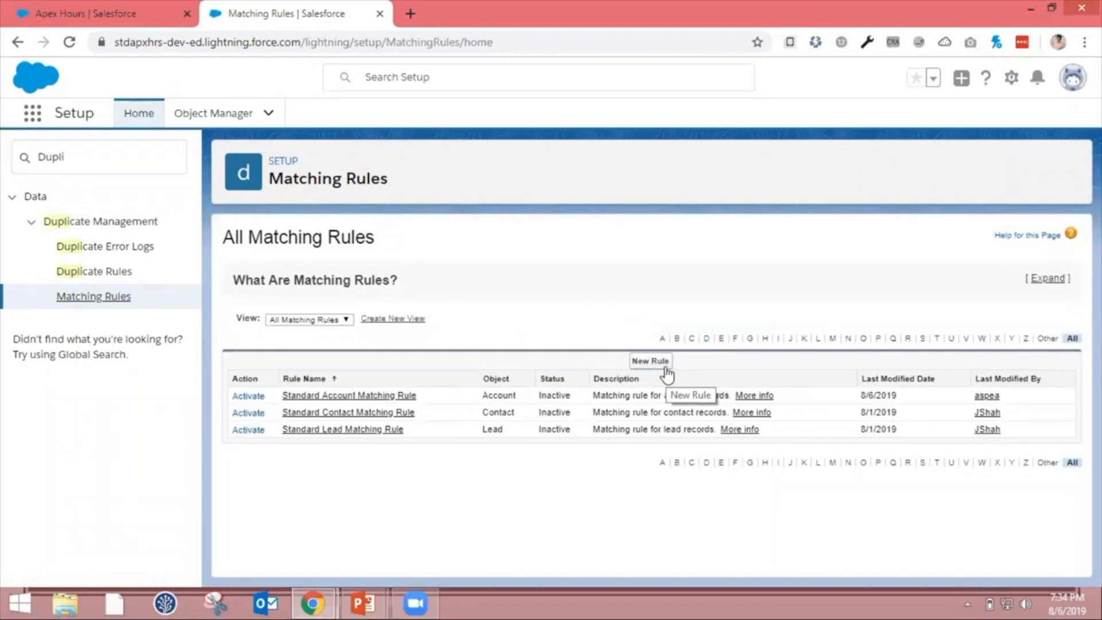
Step: Start a new matching rule on the Account object and advance to step 2
left_click(648, 360)
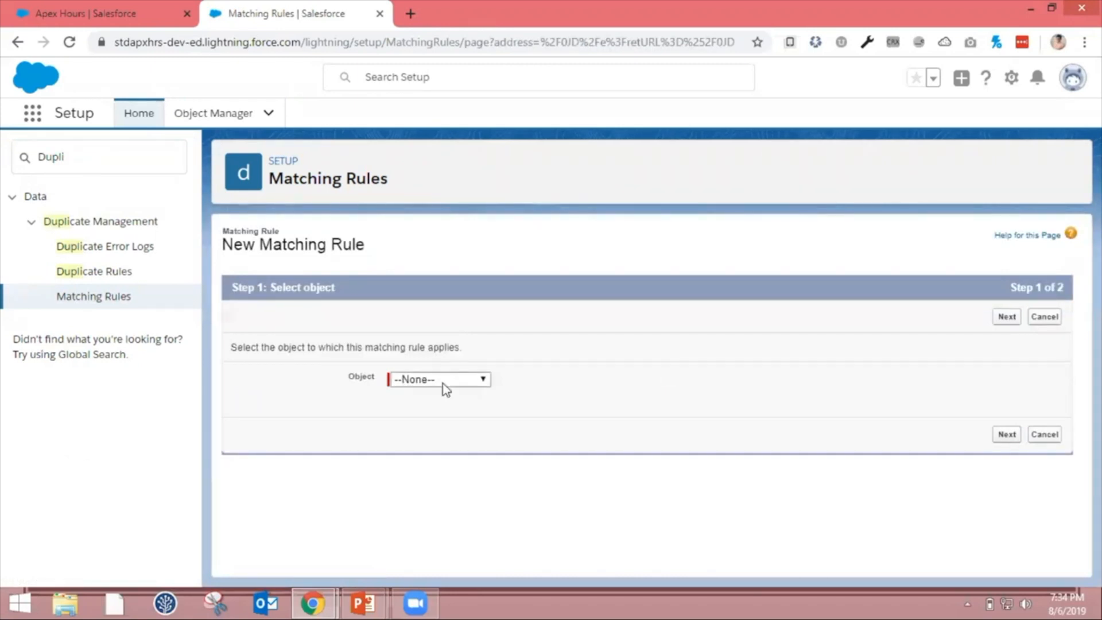
left_click(439, 379)
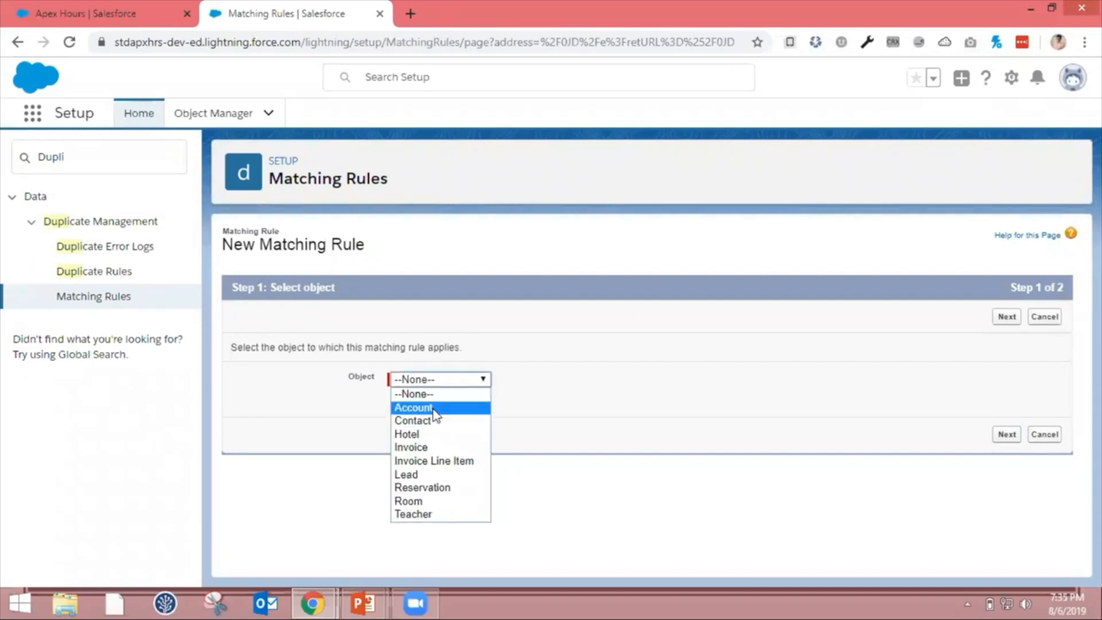
left_click(412, 407)
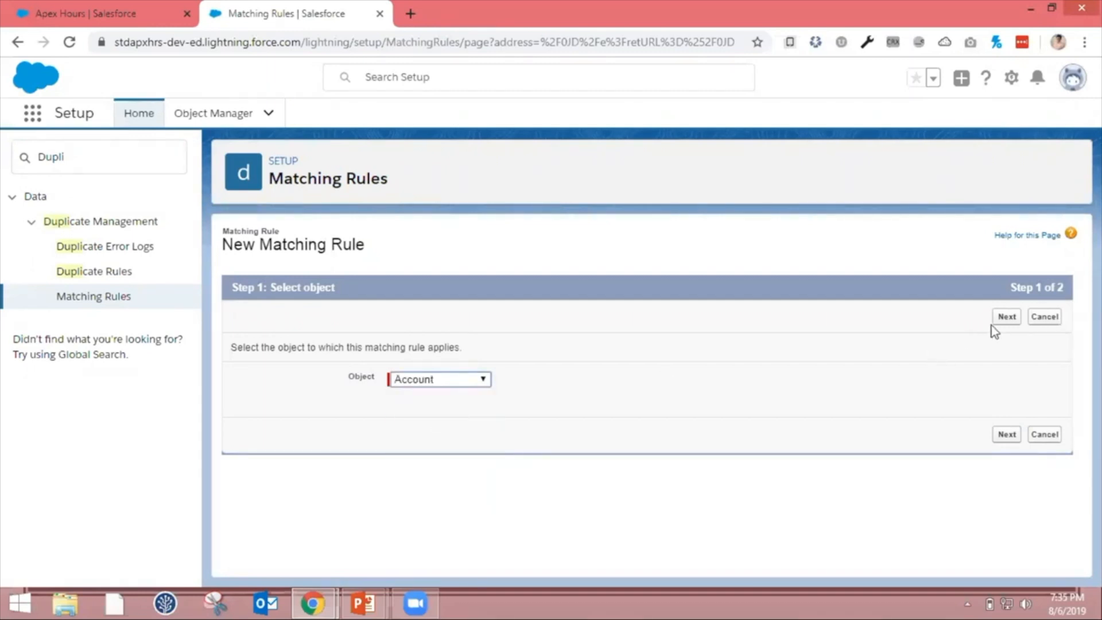
left_click(1005, 316)
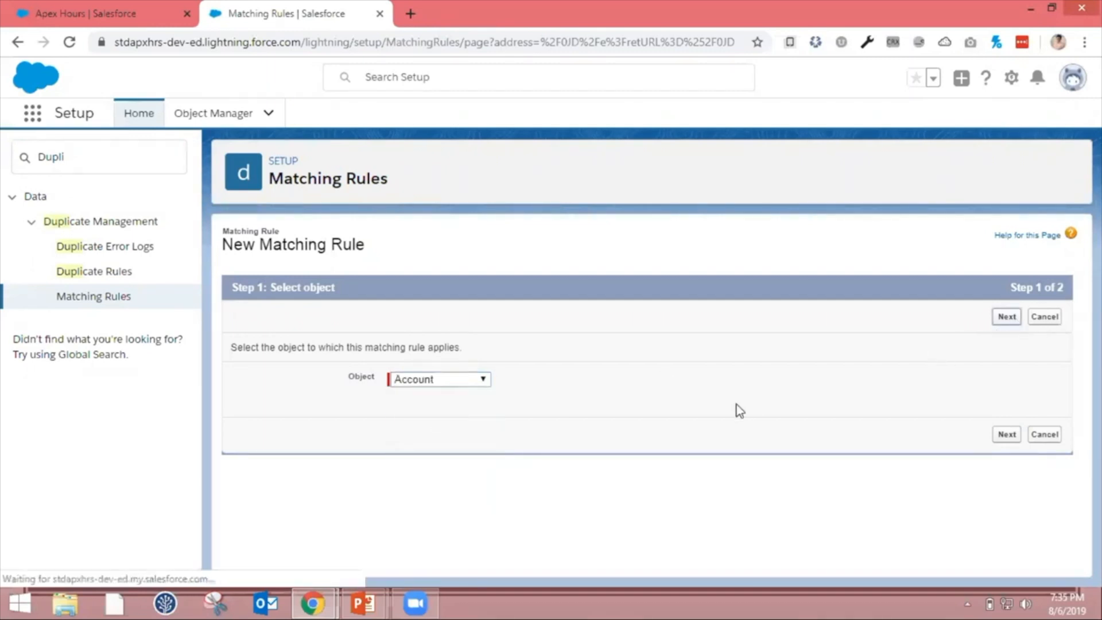
left_click(1005, 316)
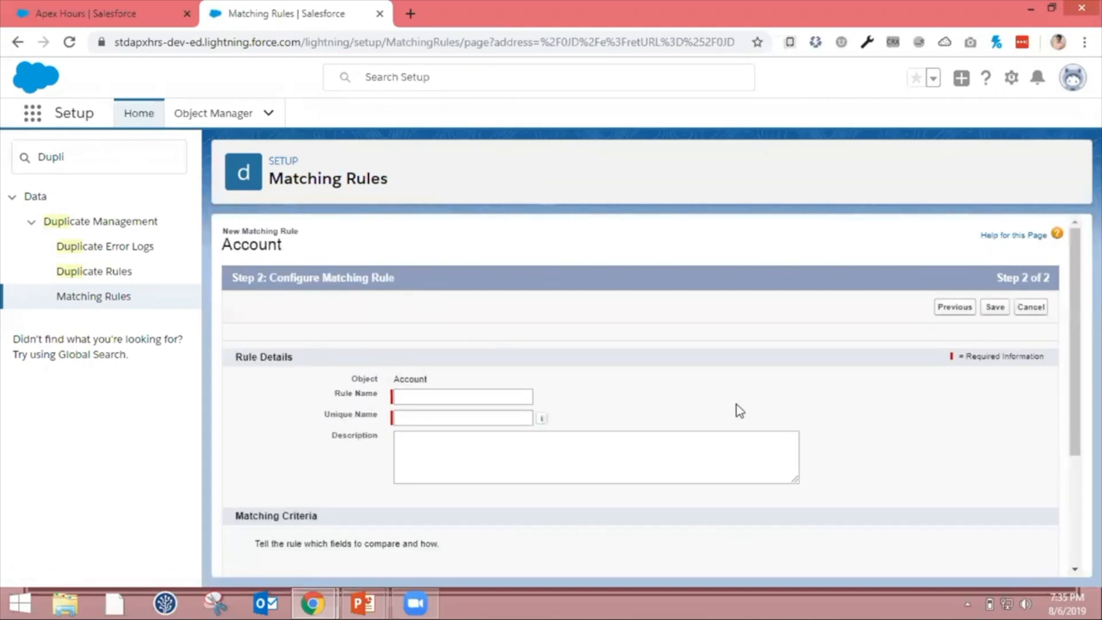
Step: Name the rule Duplicate Account with description 'Do not allow user to enter duplicate account'
left_click(461, 396)
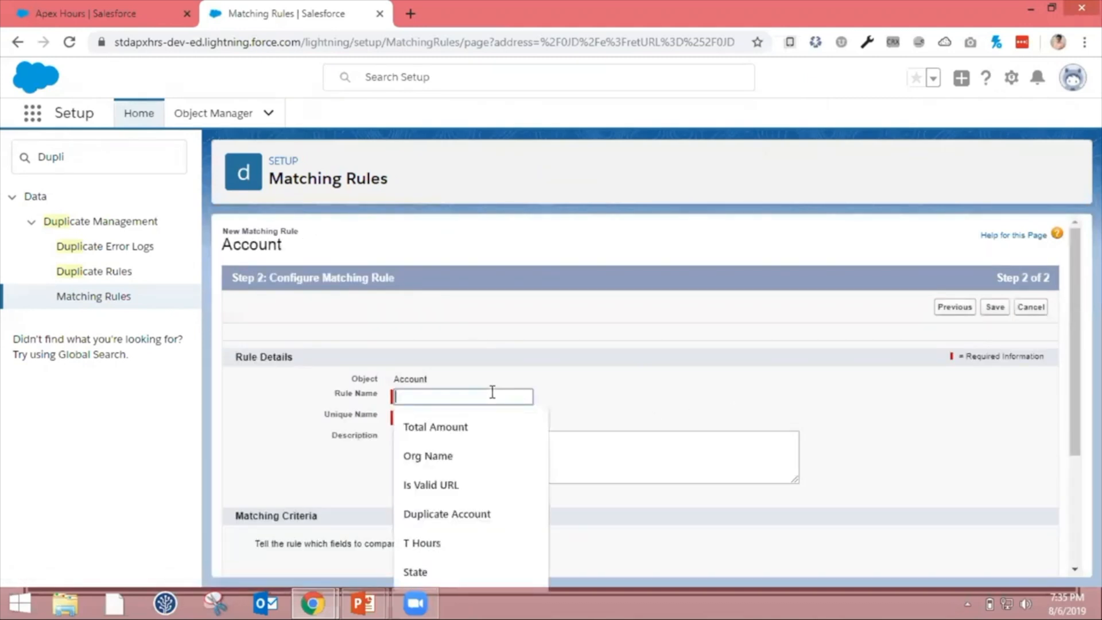
left_click(446, 515)
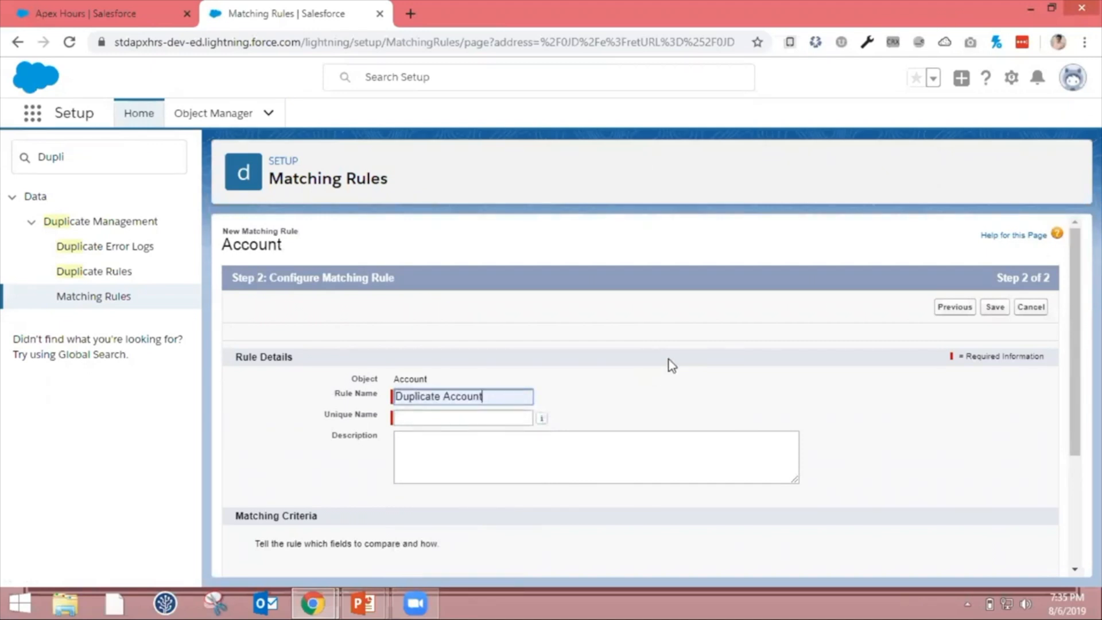
left_click(463, 417)
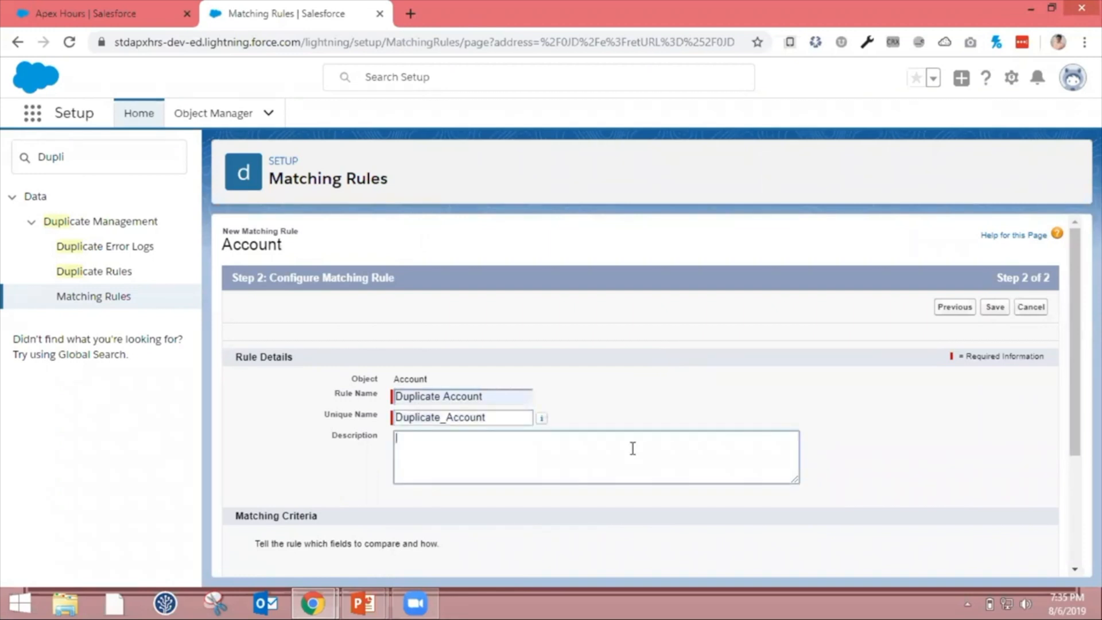
type("Do not all")
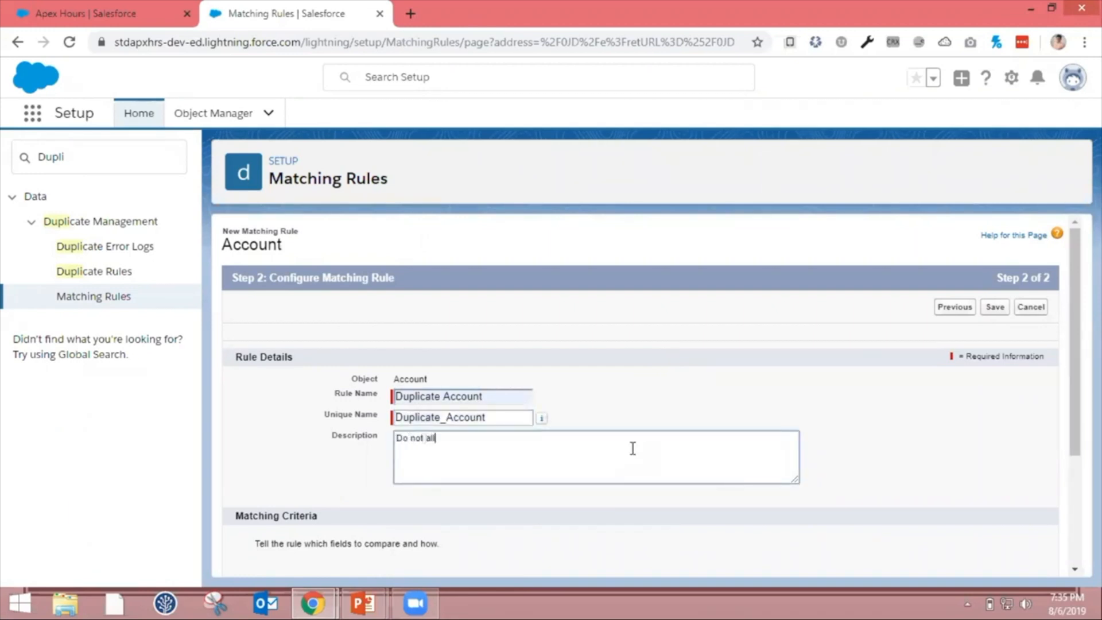
type("ow user to enter")
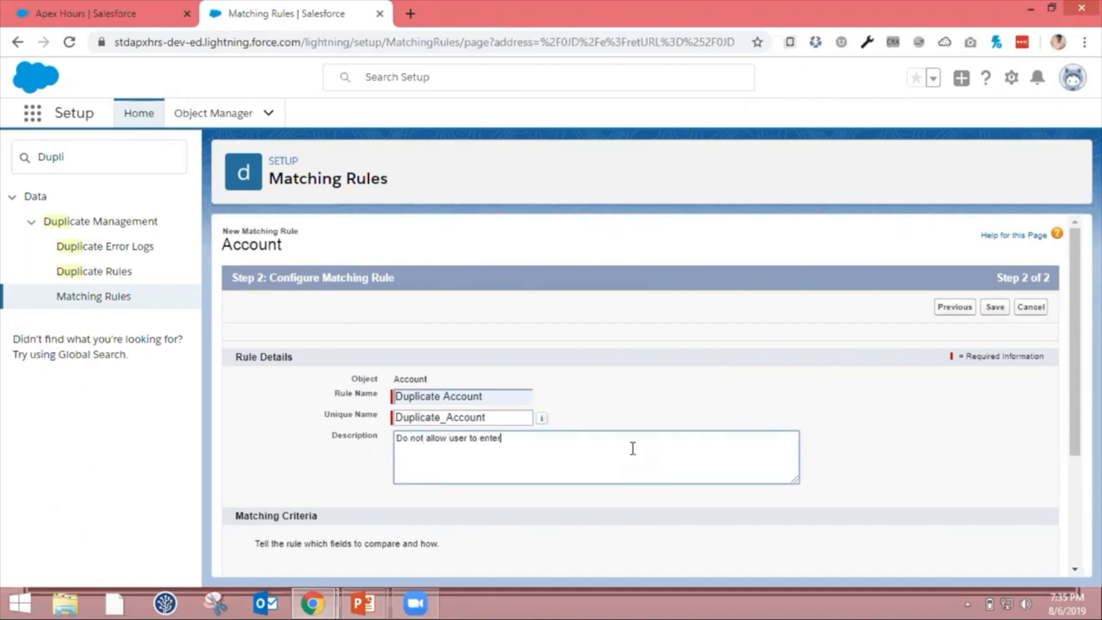
type("duplicate")
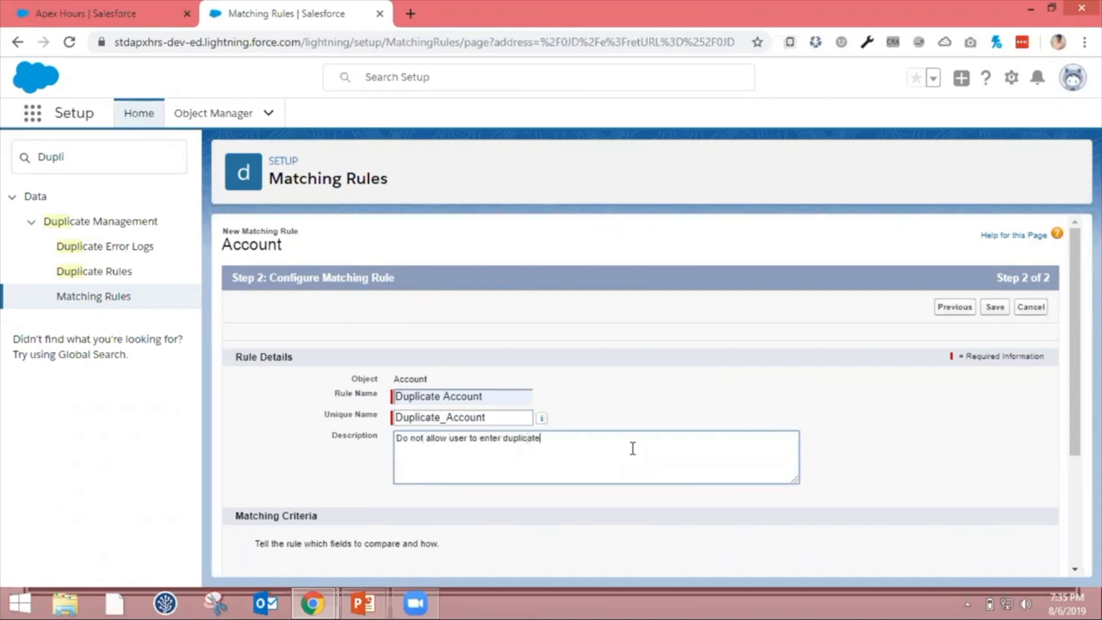
type("account")
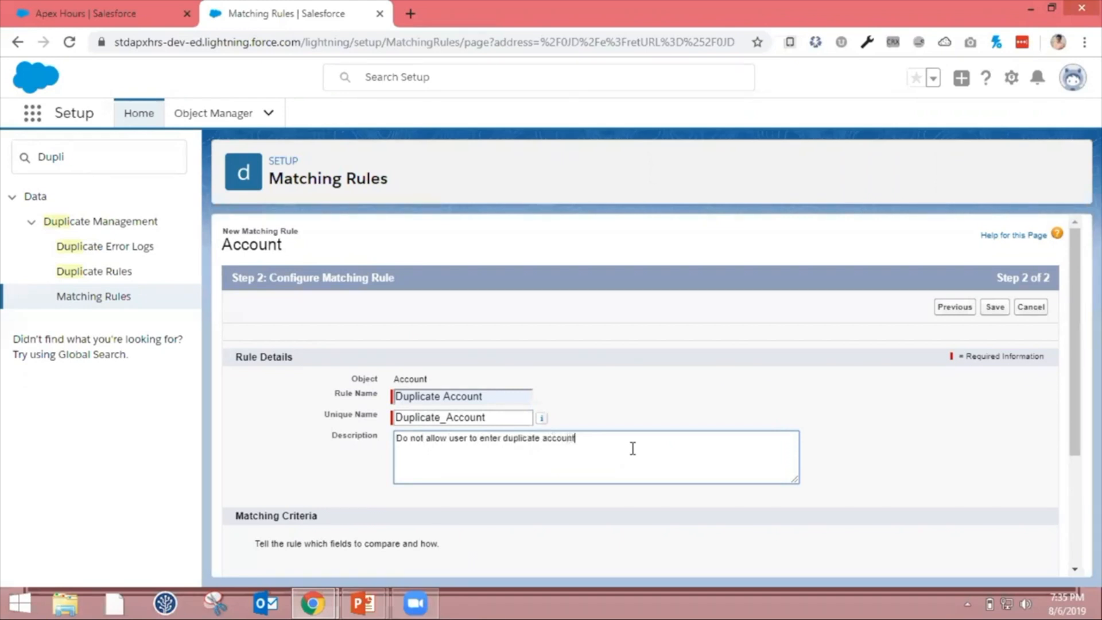
scroll("down", 3)
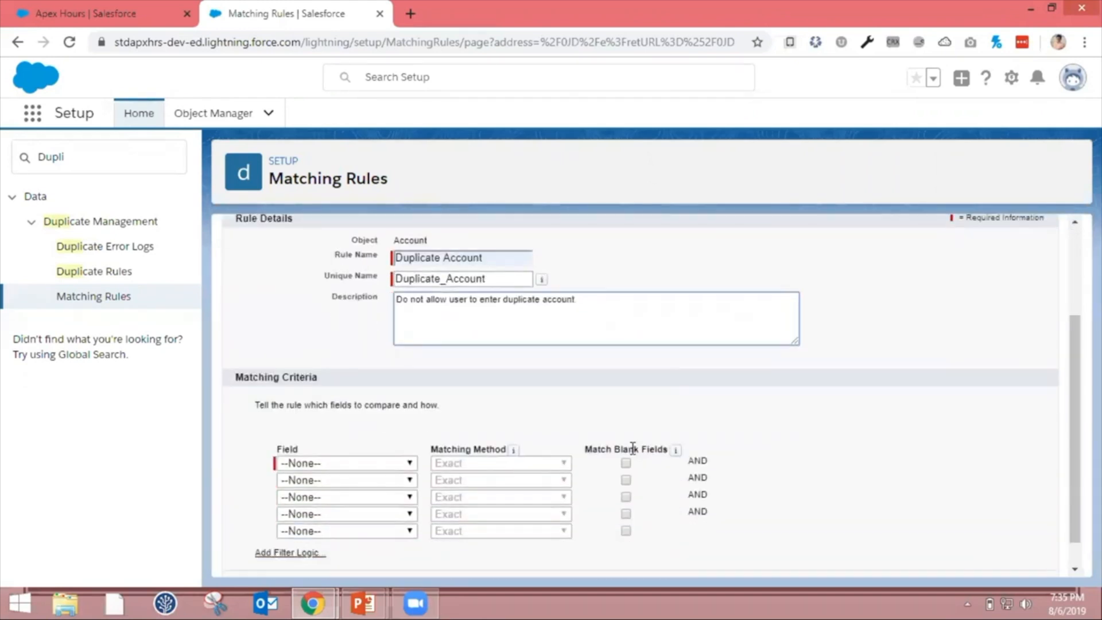
Step: Add Account Name as the first matching criterion with the Exact matching method
scroll("down", 3)
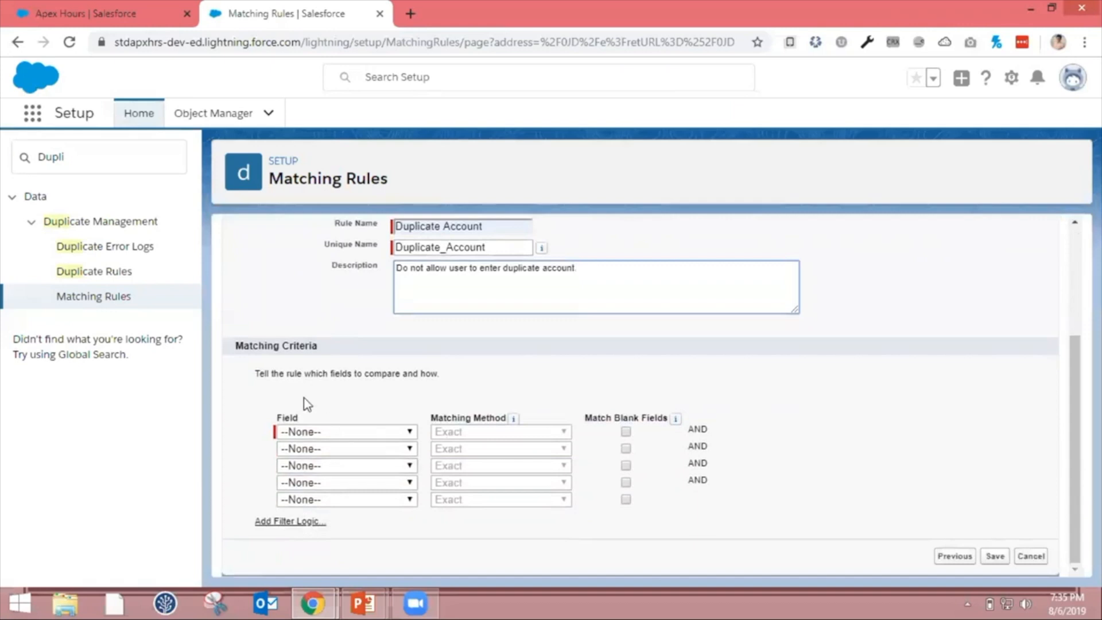
left_click(344, 430)
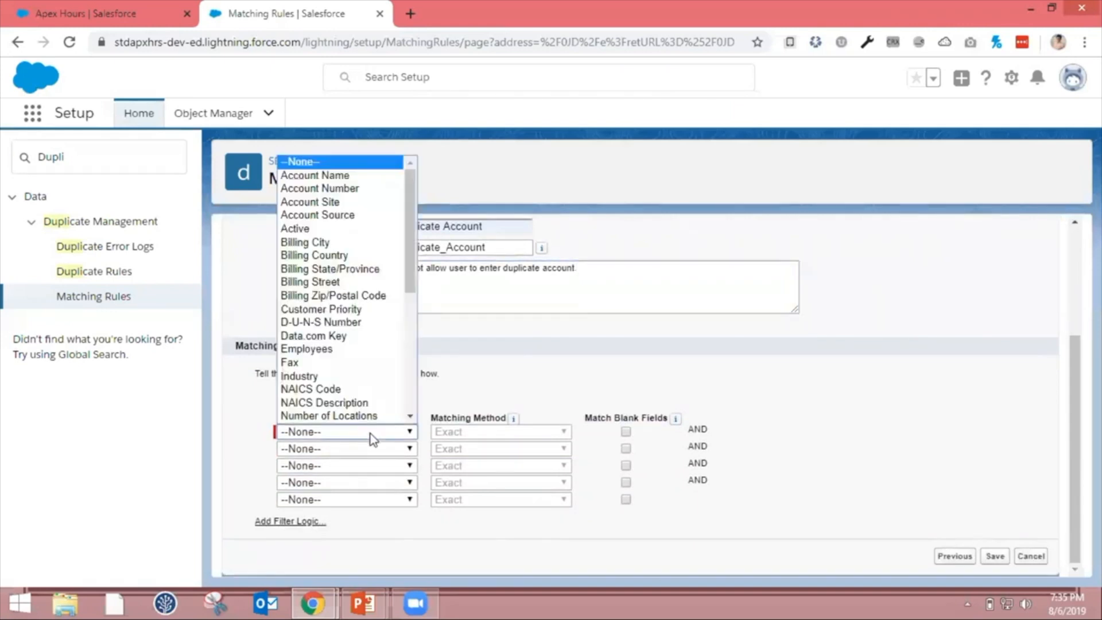
mouse_move(314, 174)
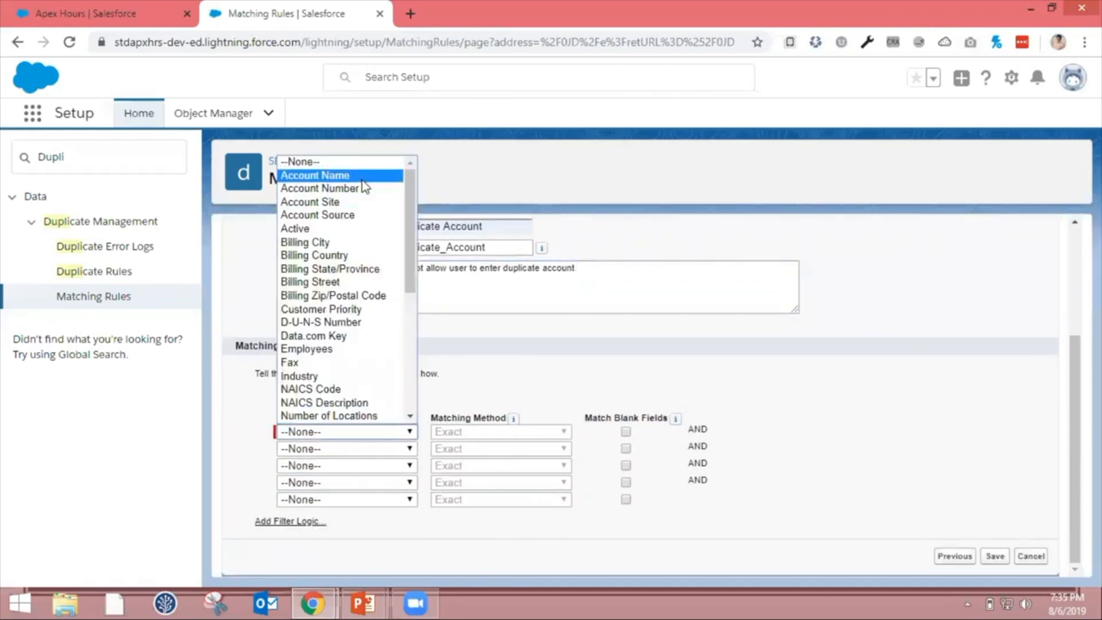
left_click(315, 175)
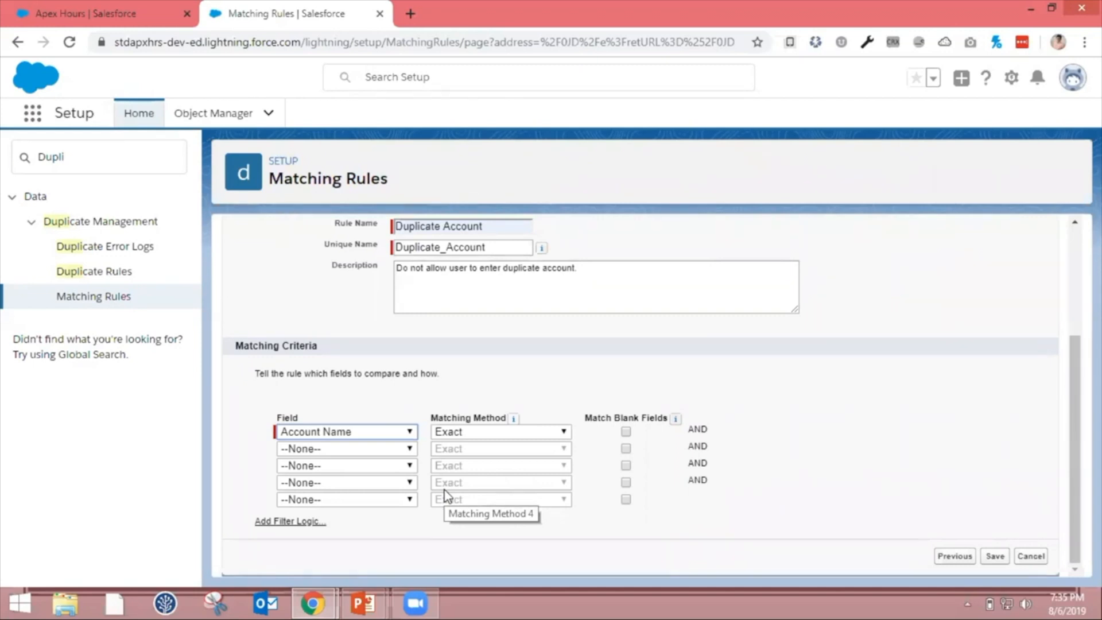
mouse_move(778, 394)
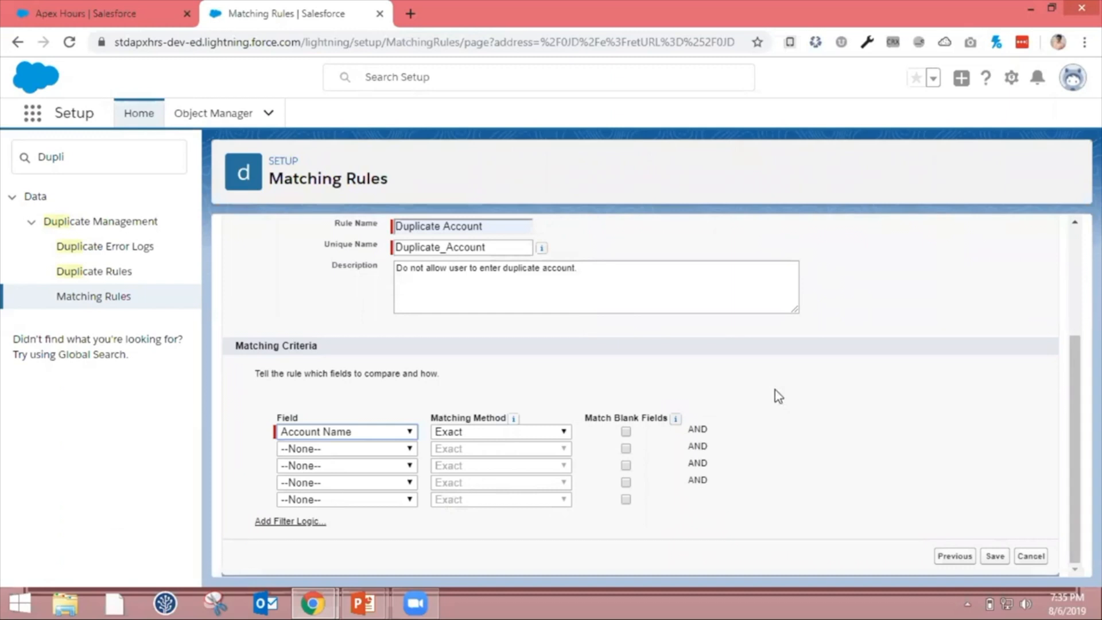
left_click(499, 430)
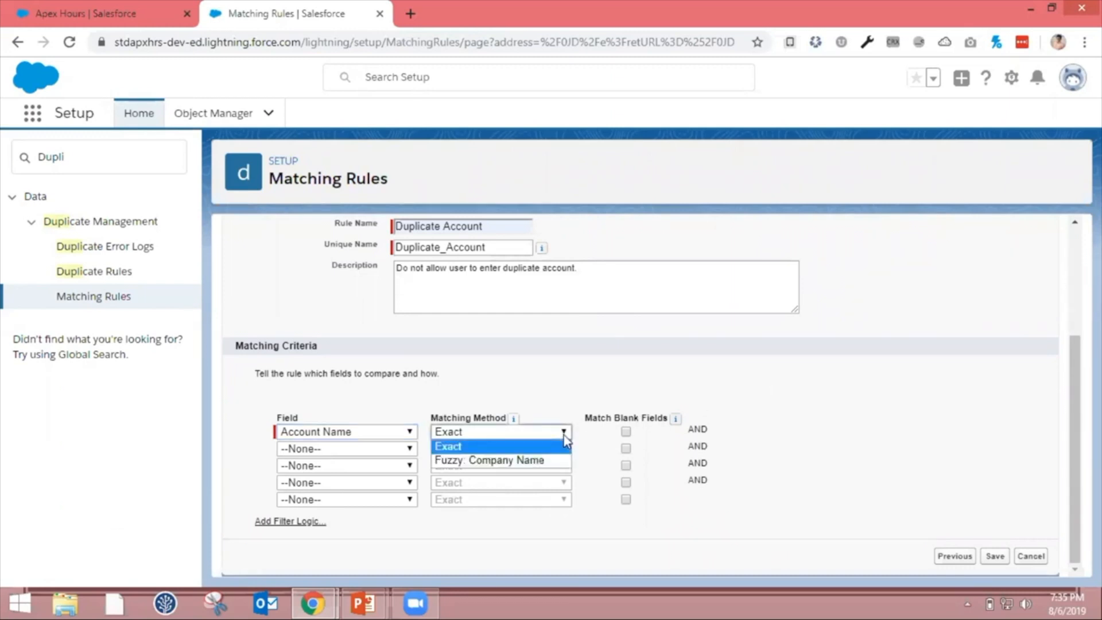
left_click(489, 459)
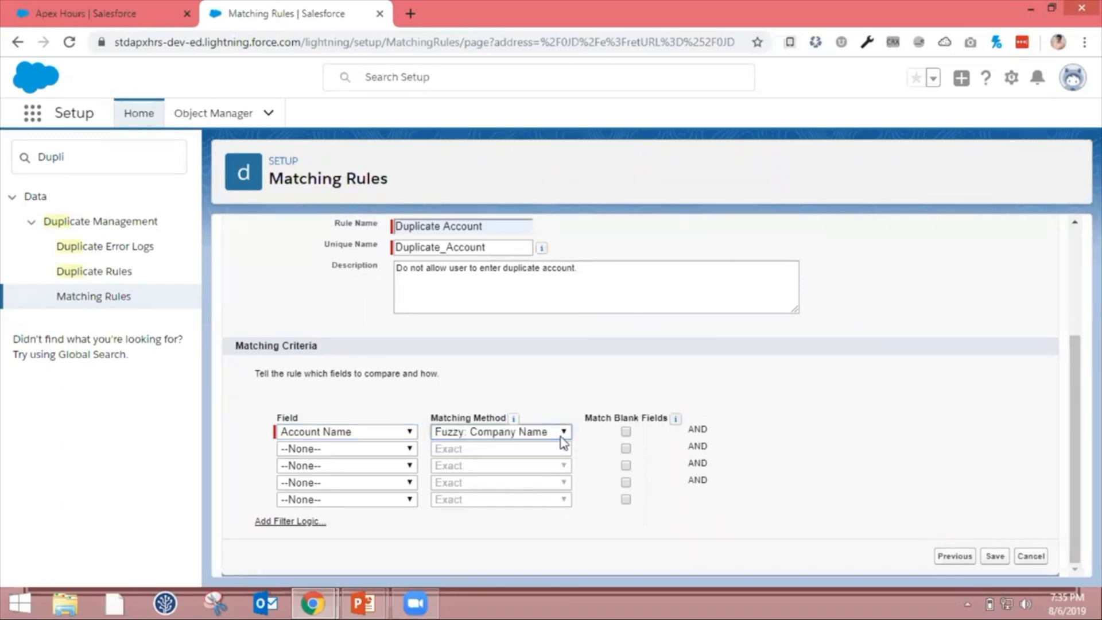
left_click(499, 431)
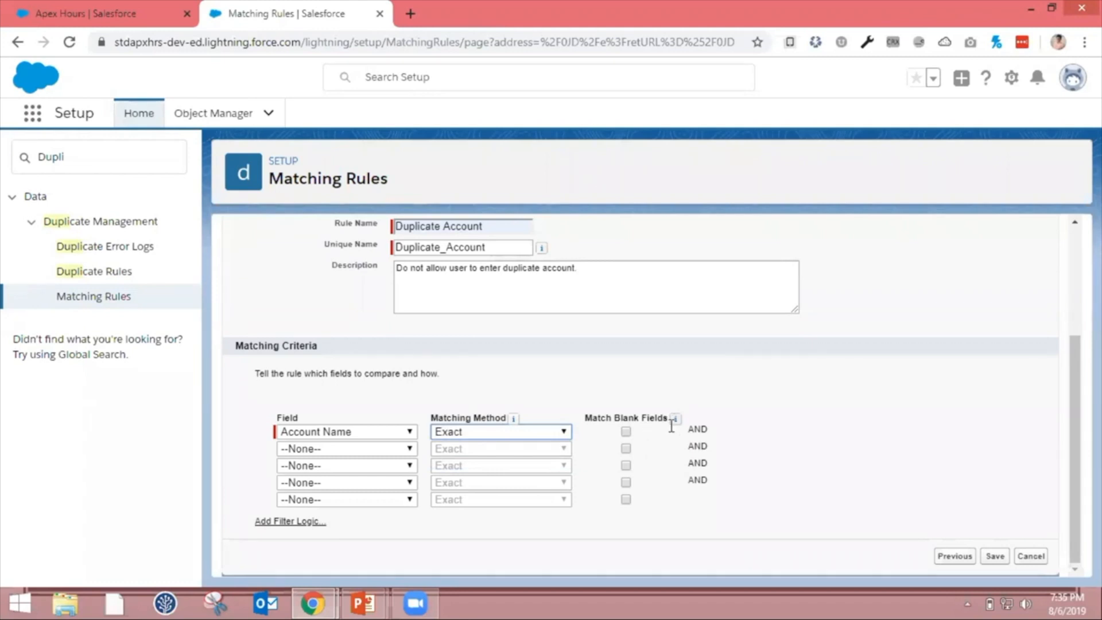
mouse_move(762, 424)
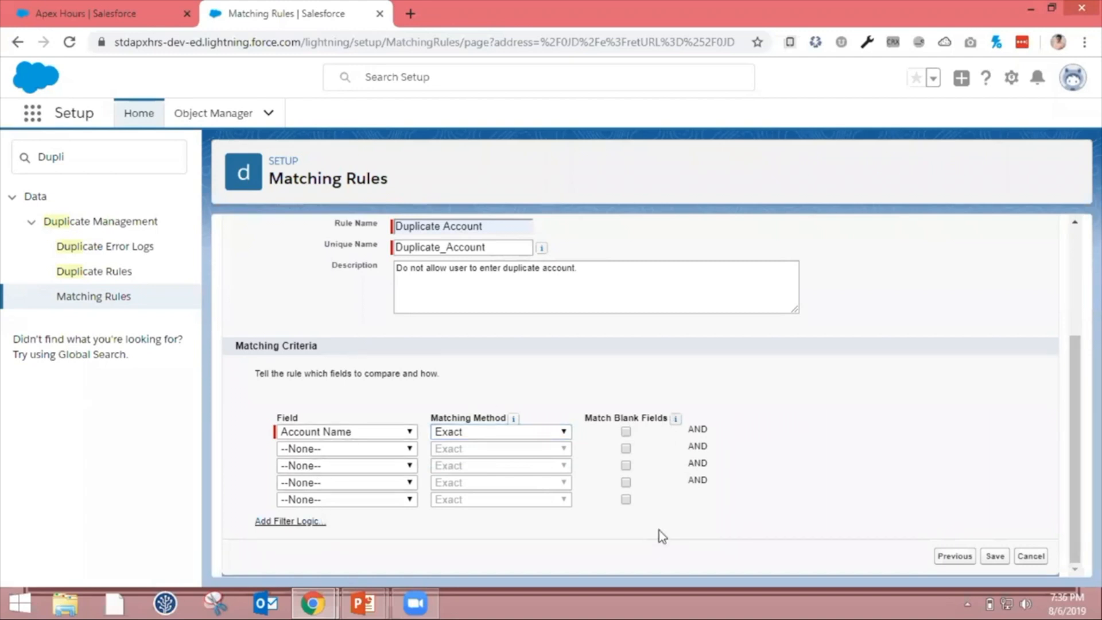
mouse_move(1003, 265)
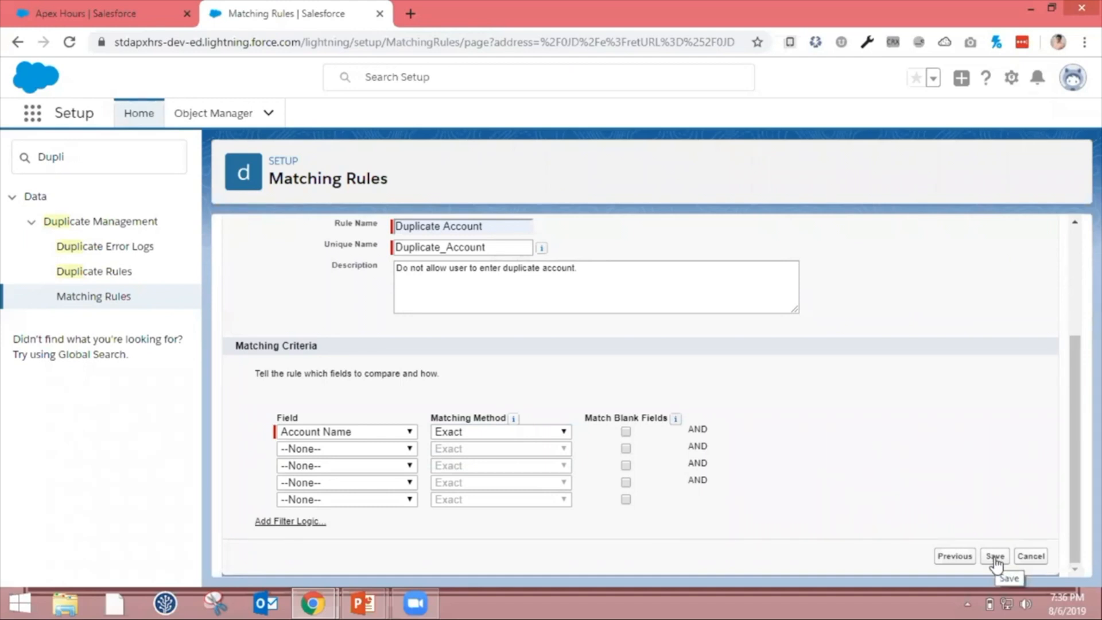
Step: Save and activate the Duplicate Account matching rule, confirming its status reads Active
left_click(993, 556)
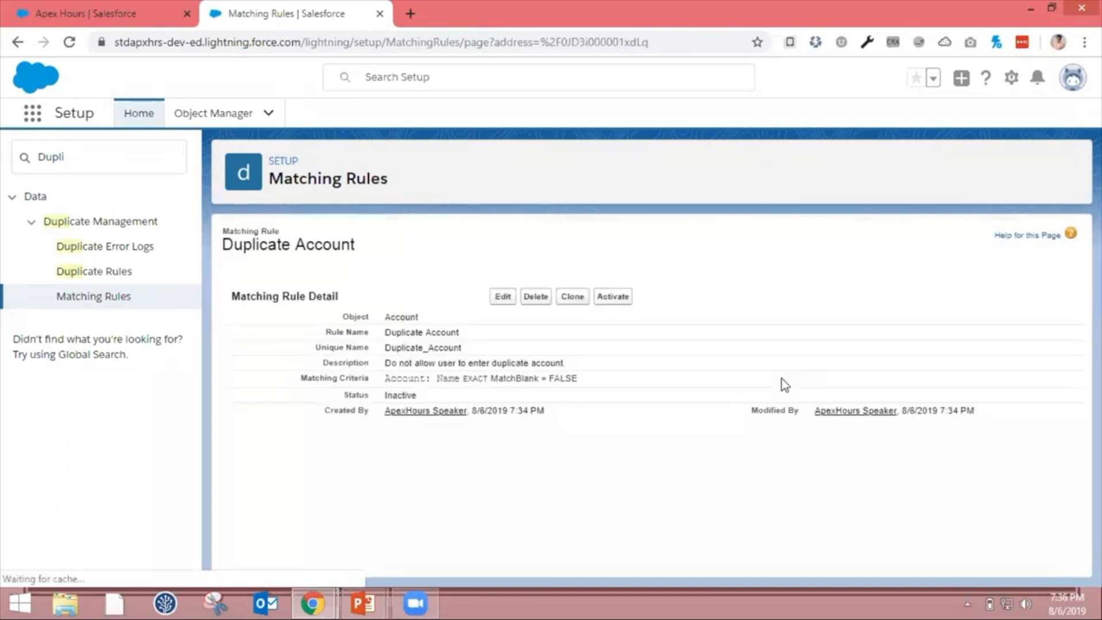
mouse_move(783, 384)
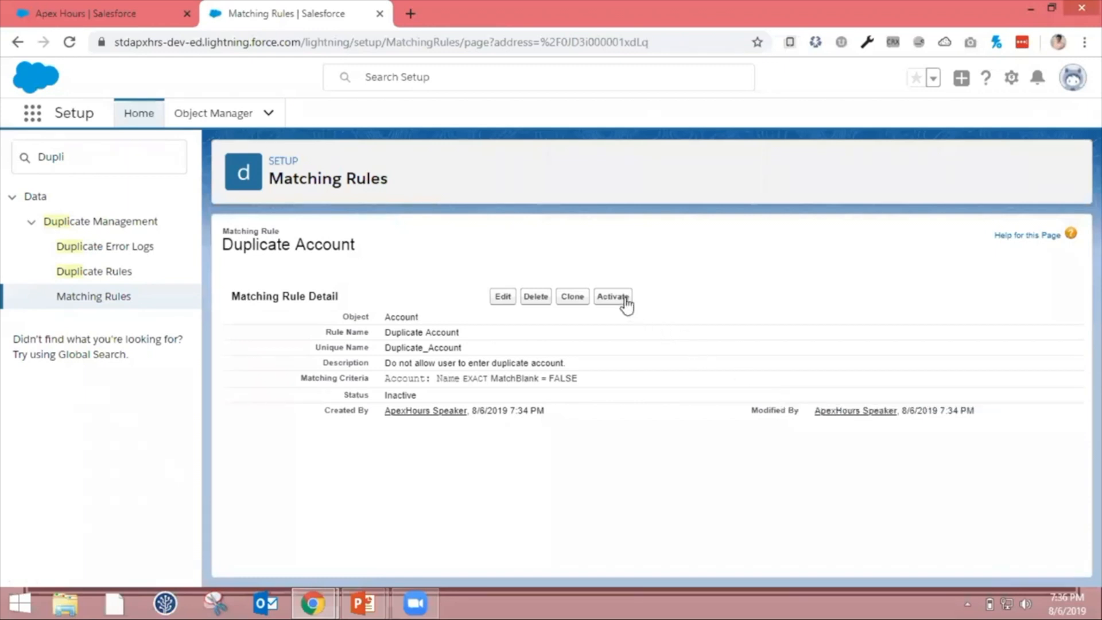
left_click(612, 296)
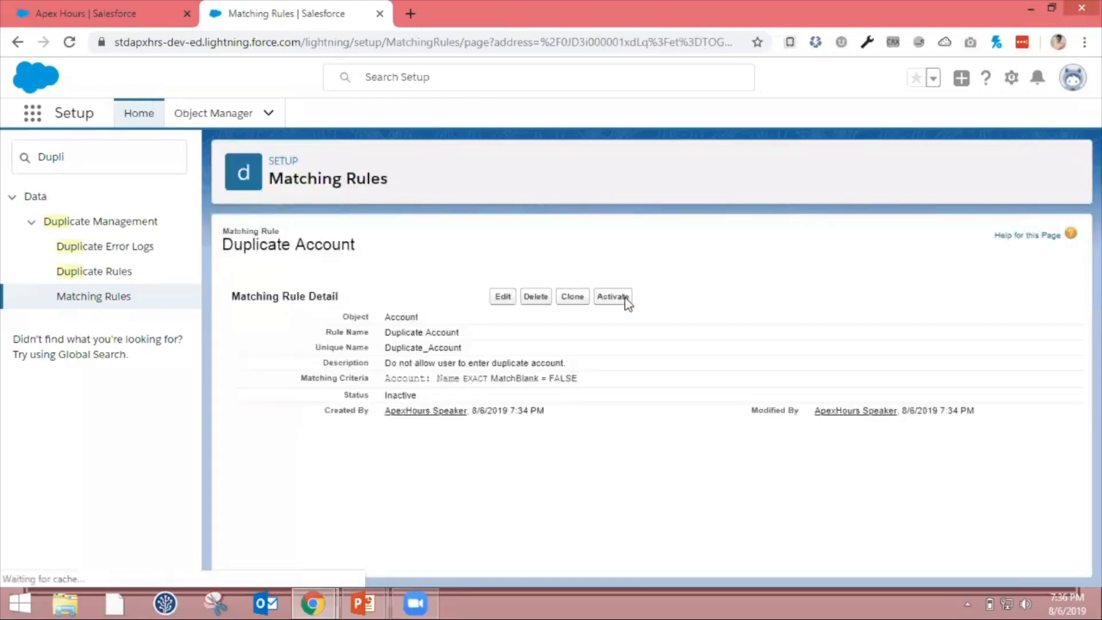
left_click(611, 296)
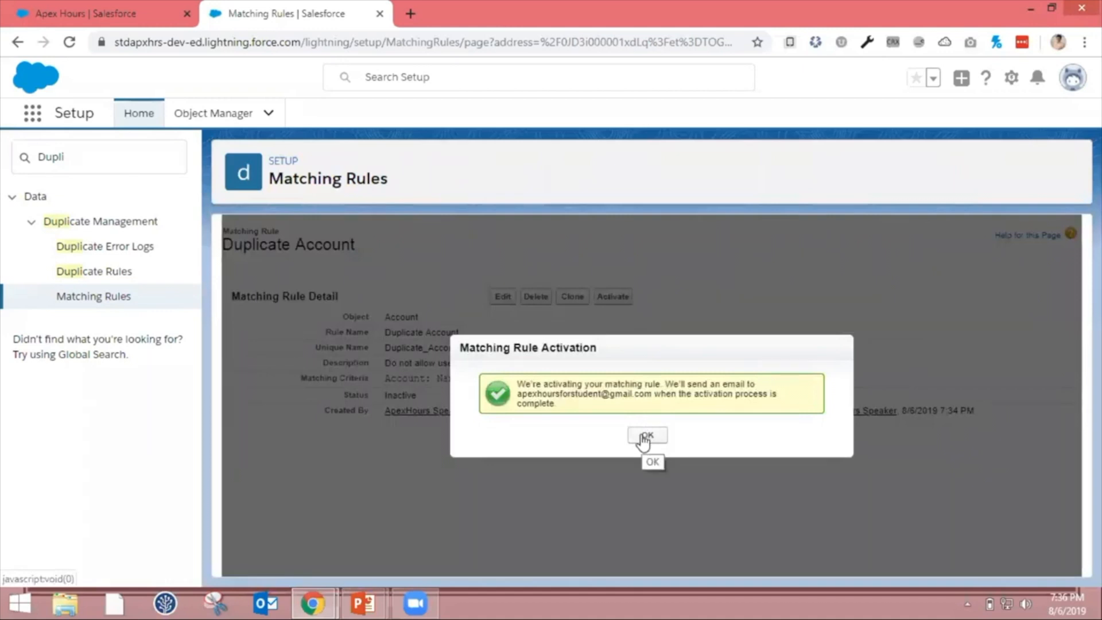
left_click(646, 435)
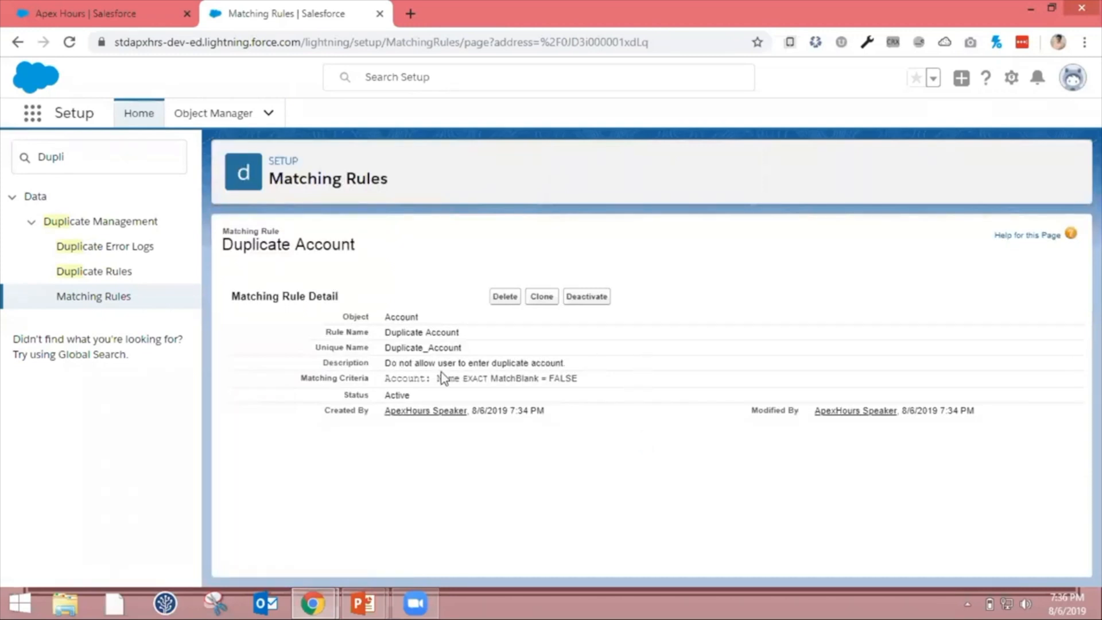
double_click(396, 394)
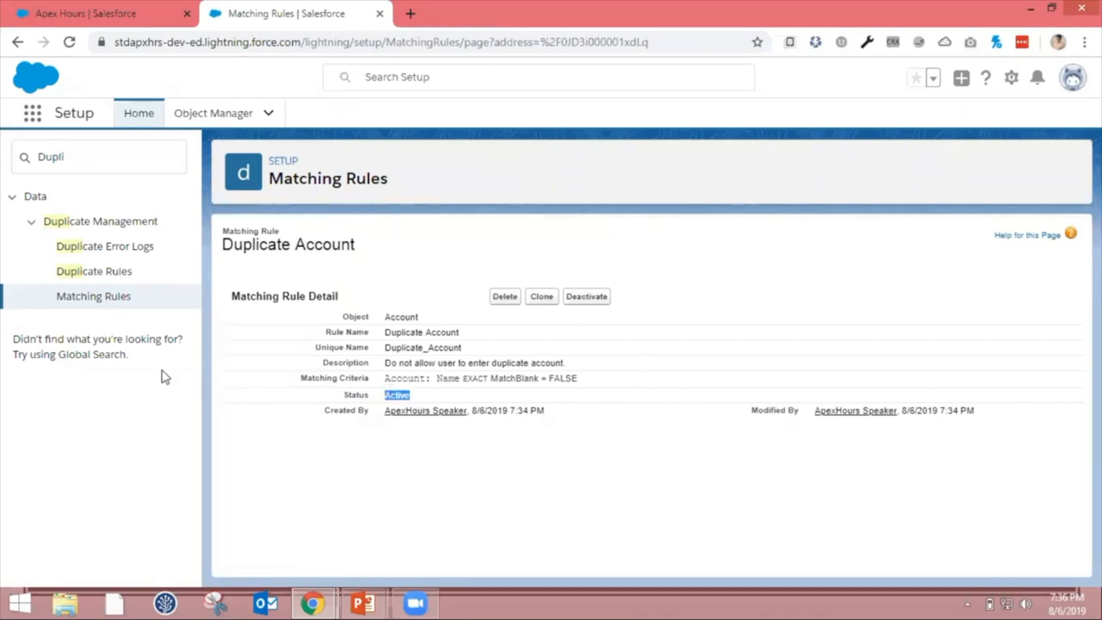
mouse_move(93, 271)
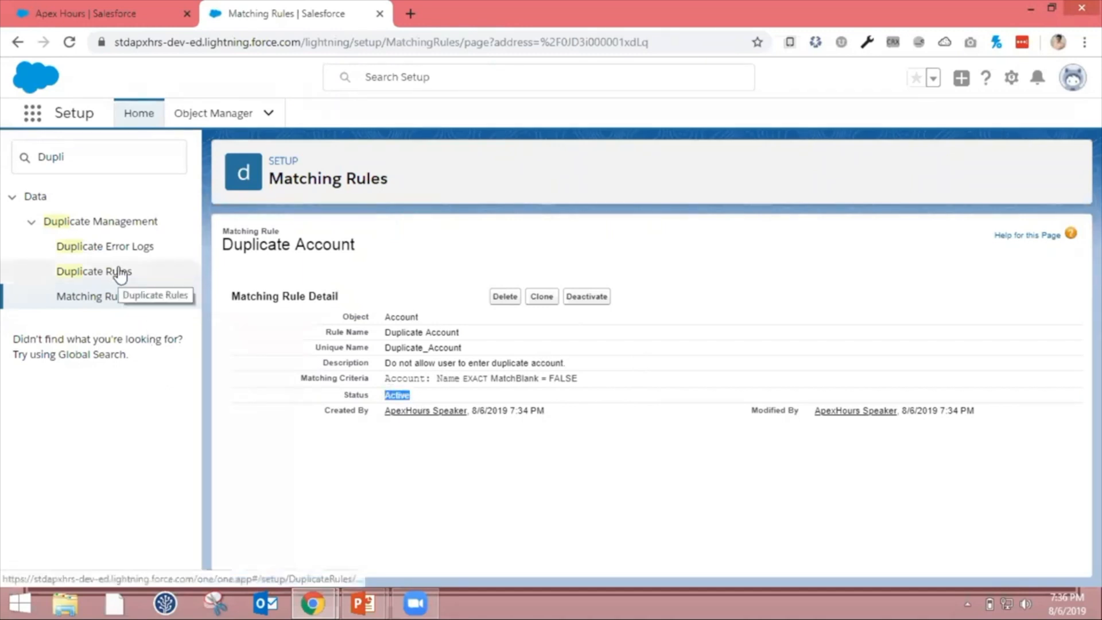
Step: Go to Duplicate Rules and start a new duplicate rule for the Account object
left_click(93, 270)
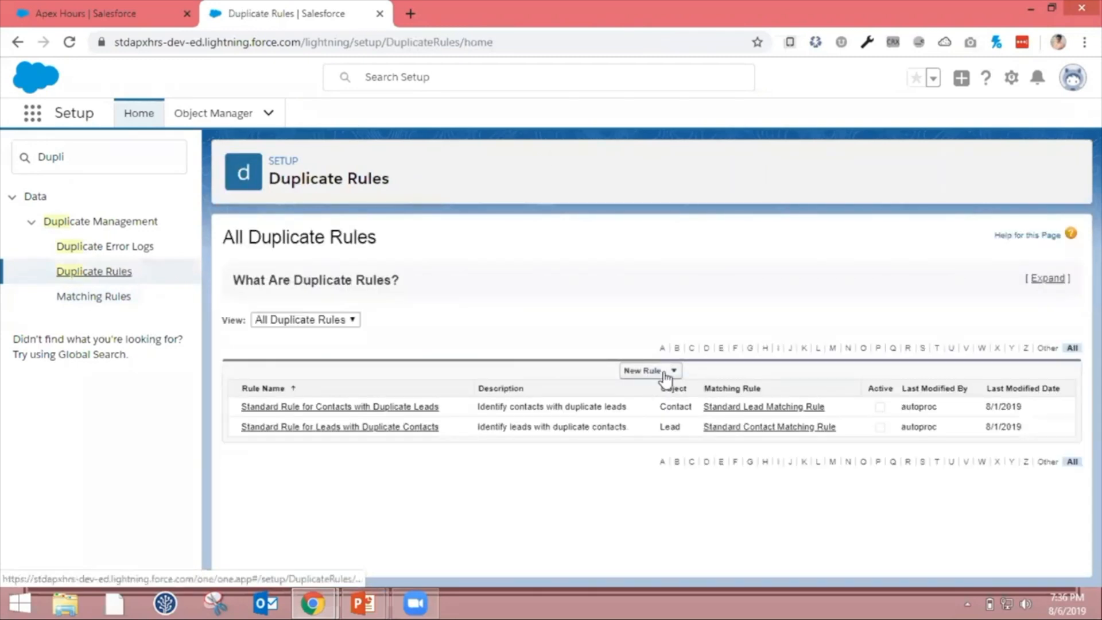
left_click(672, 371)
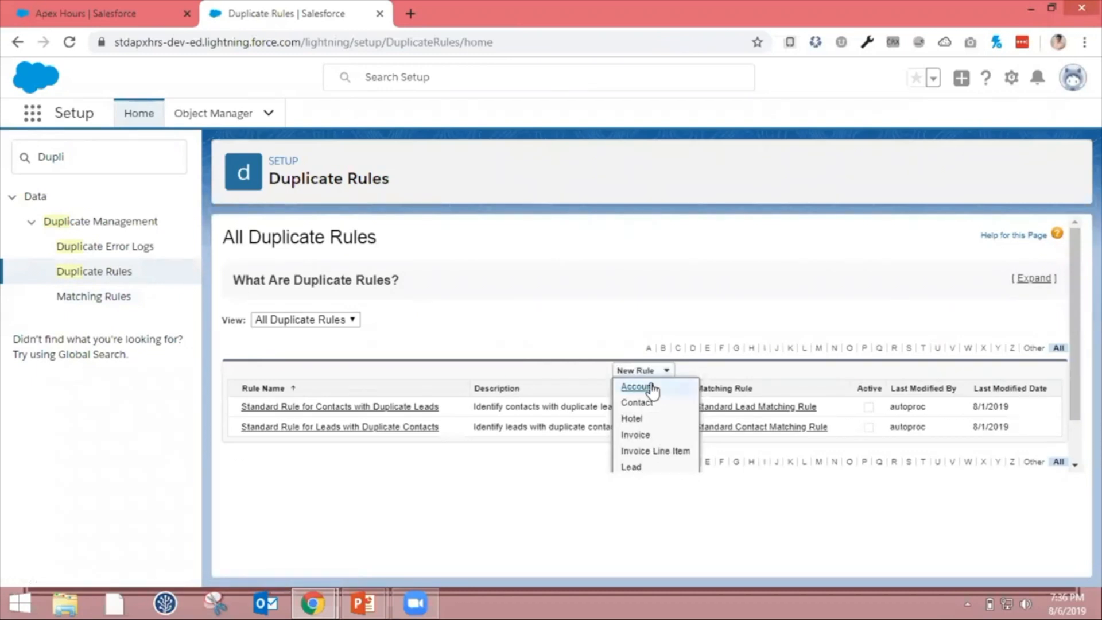
left_click(637, 386)
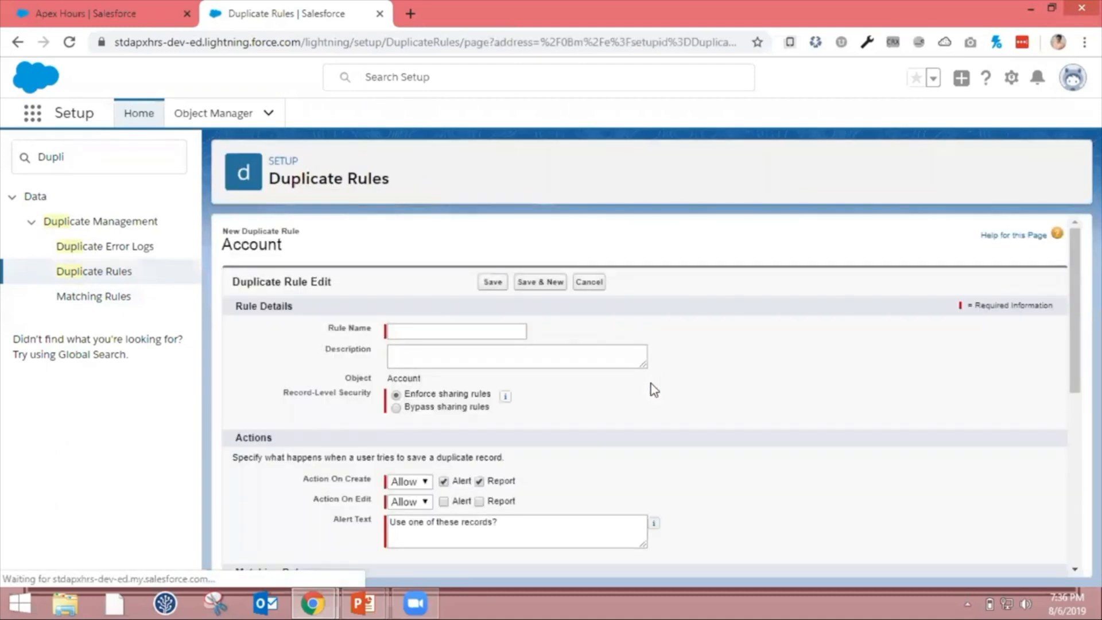
Step: Name the duplicate rule Duplicate Account and keep Enforce sharing rules selected
left_click(456, 330)
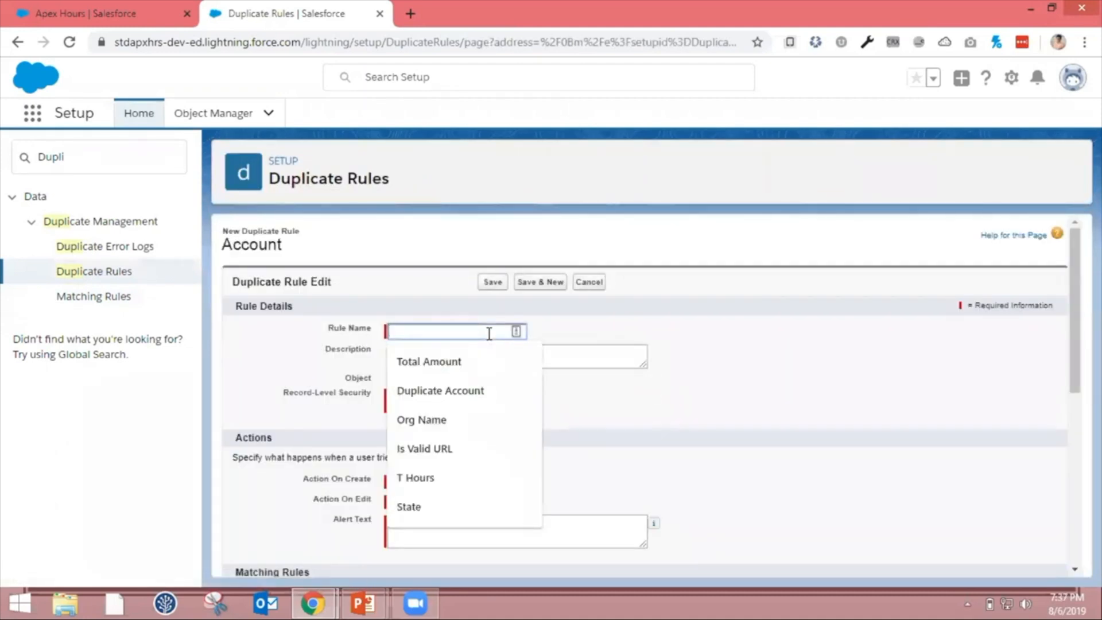
left_click(439, 390)
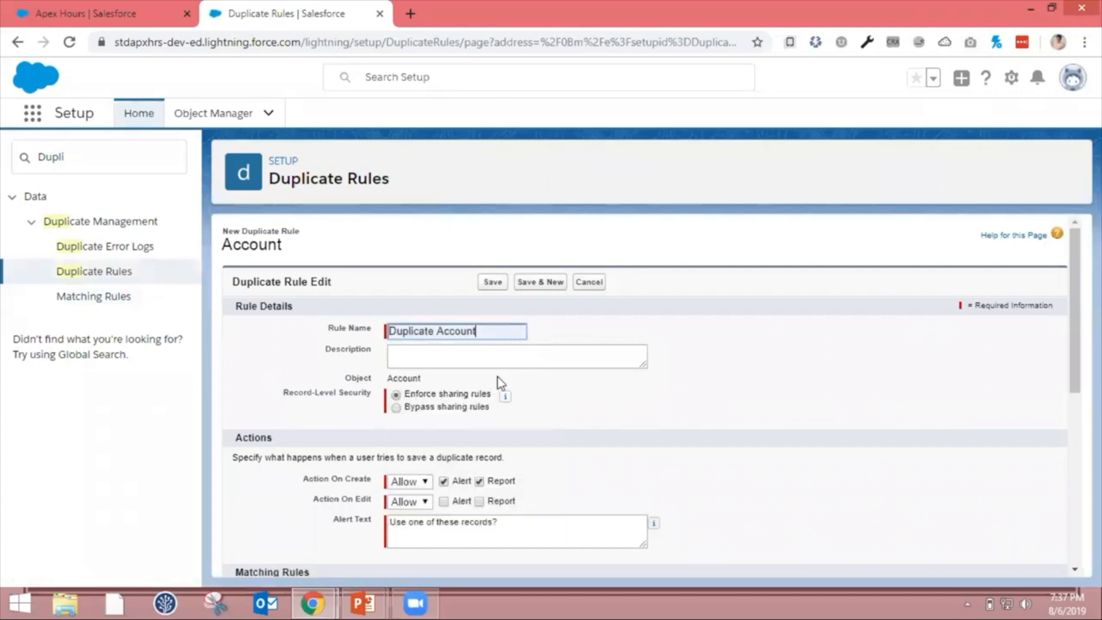
scroll("down", 3)
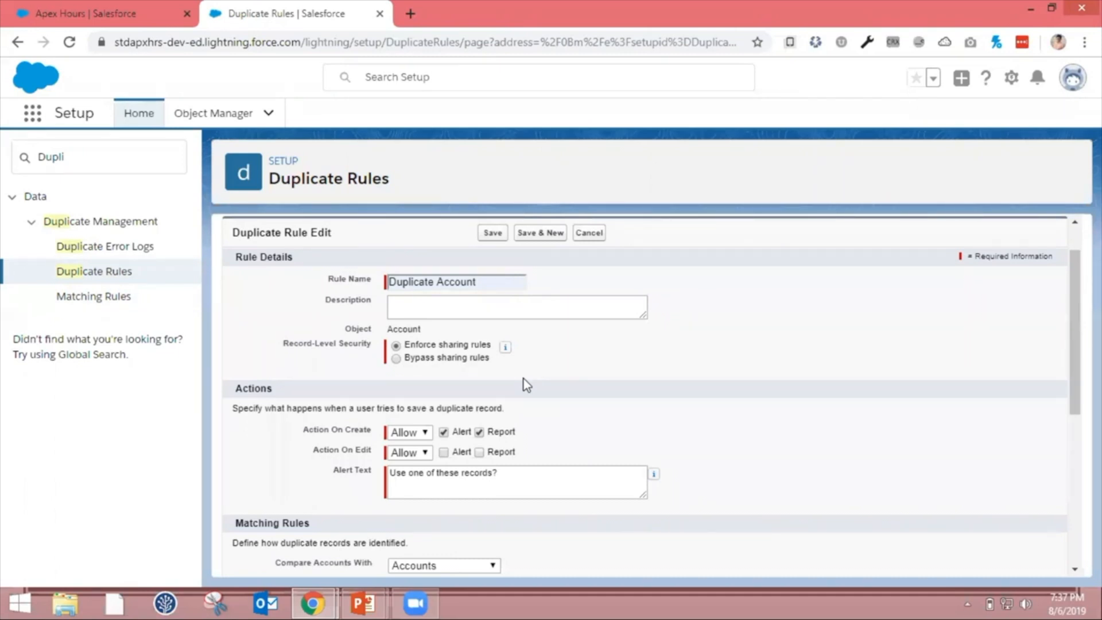
left_click(396, 357)
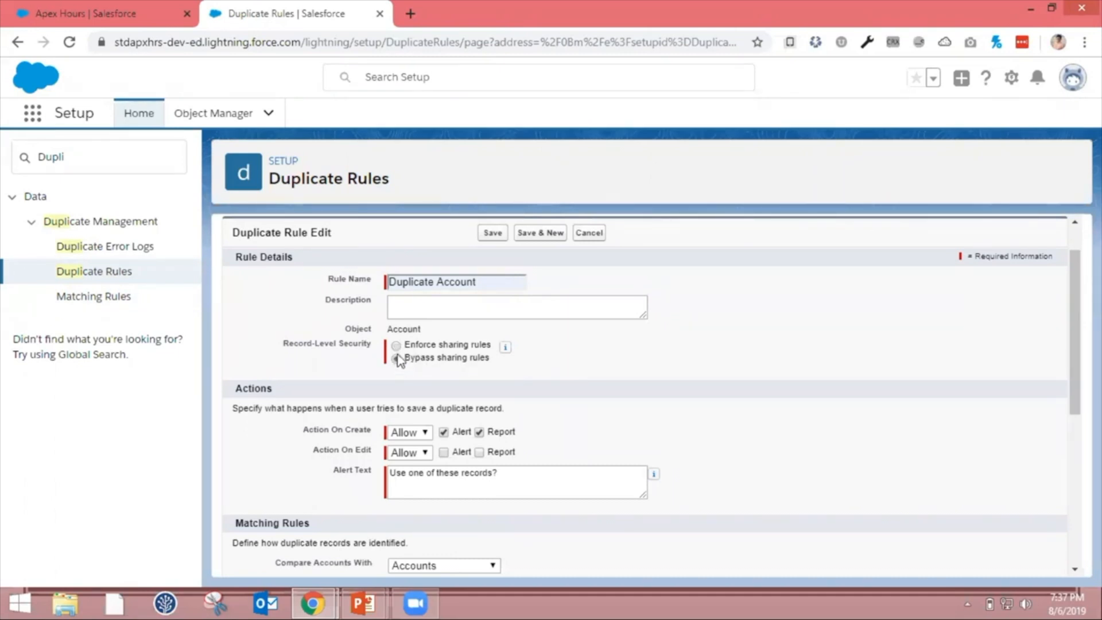
left_click(396, 344)
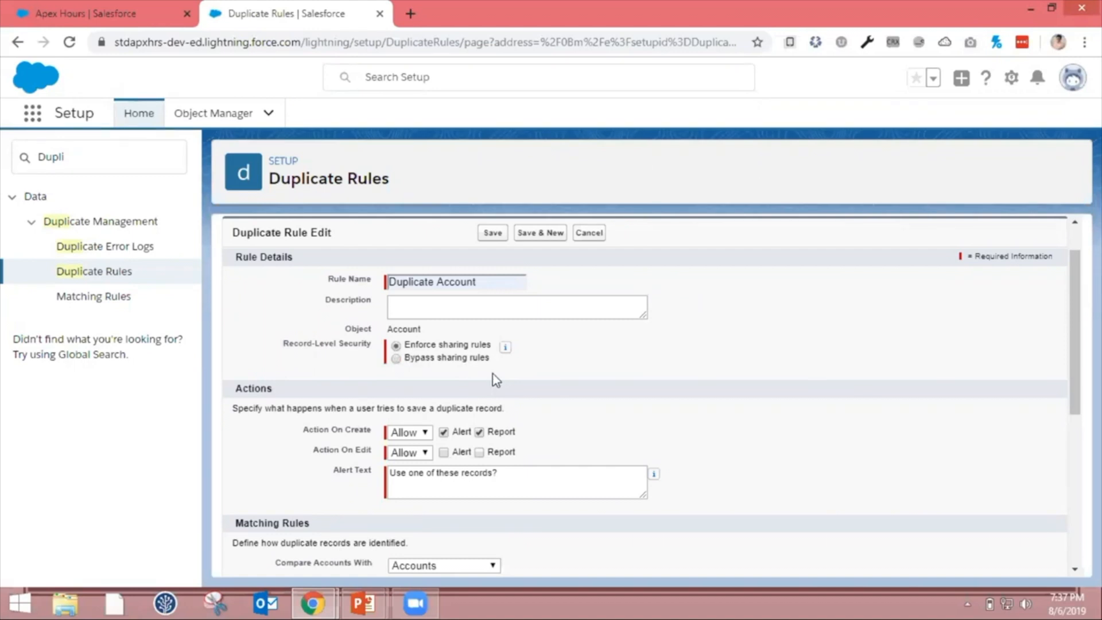
Step: Set both Action On Create and Action On Edit to Block
scroll("down", 3)
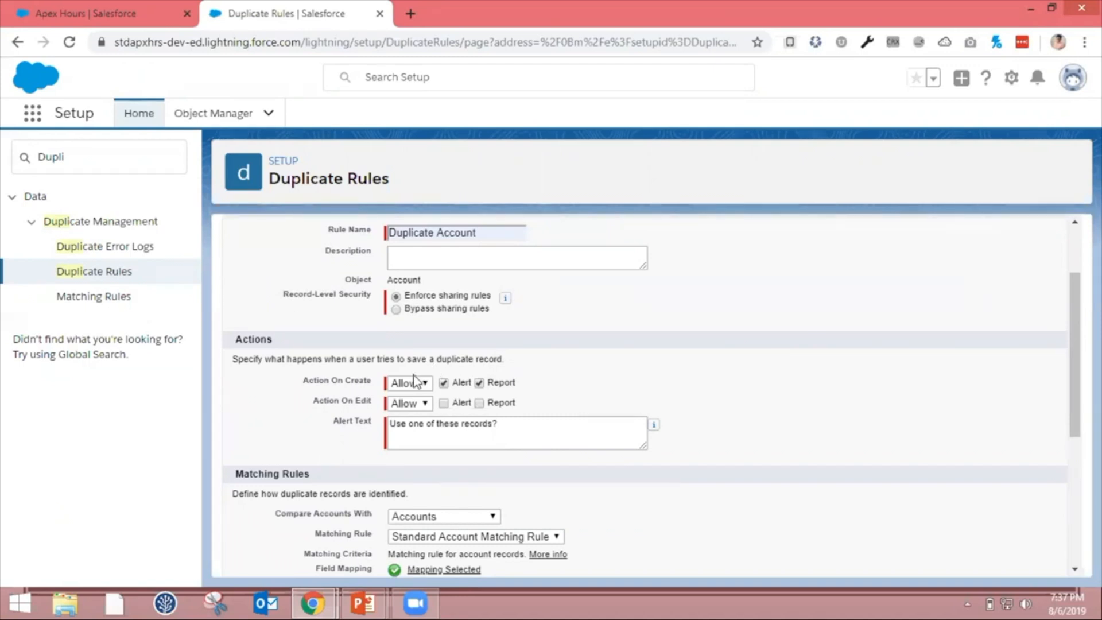
left_click(408, 382)
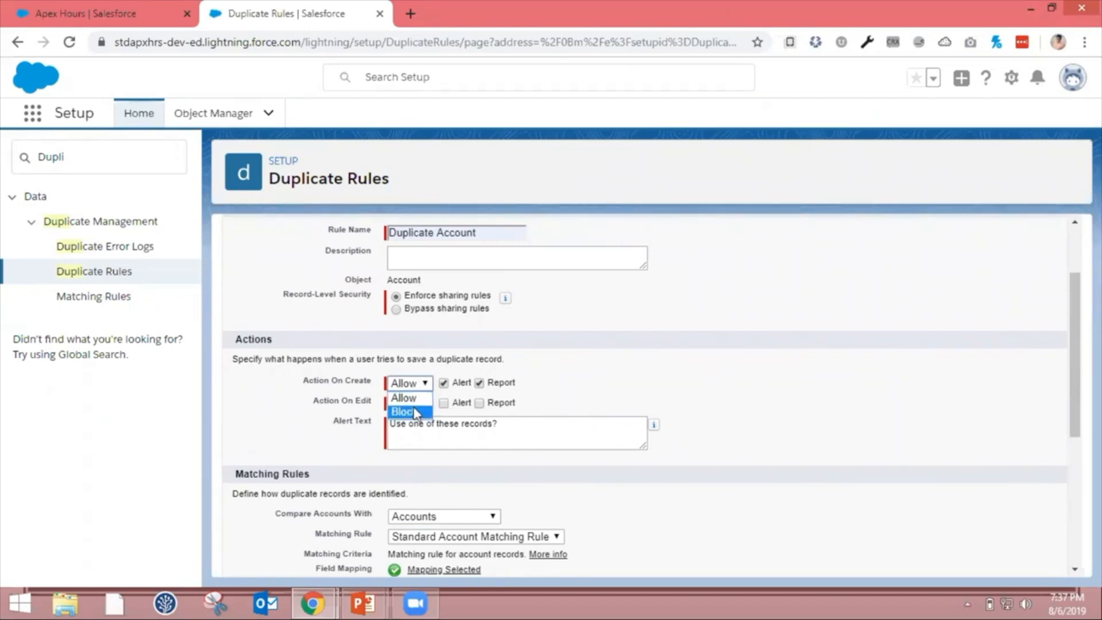
left_click(401, 410)
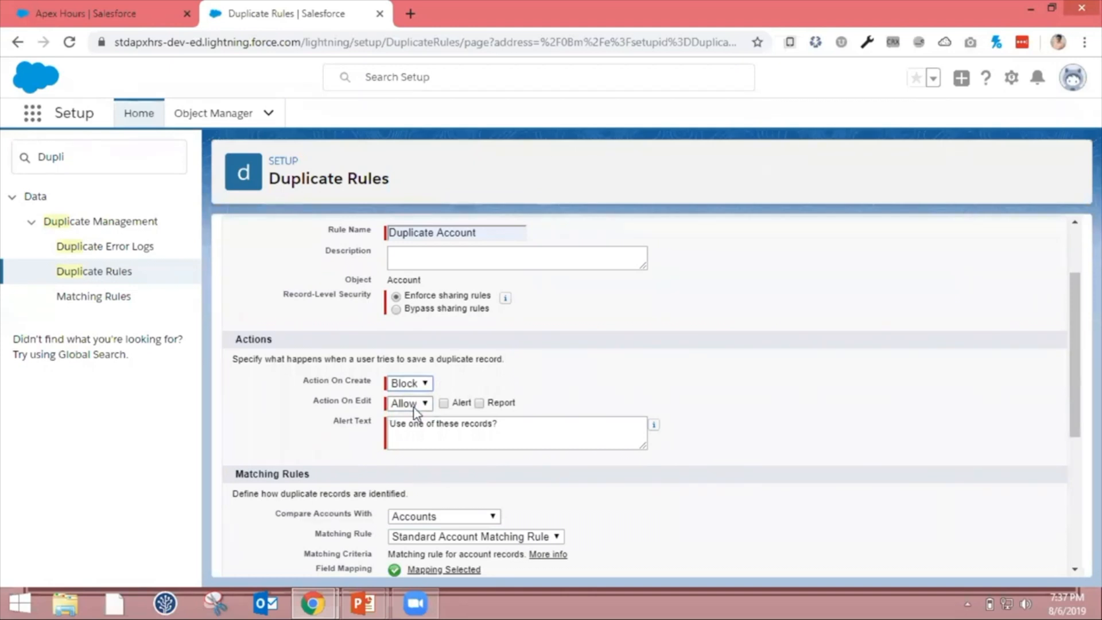
left_click(407, 403)
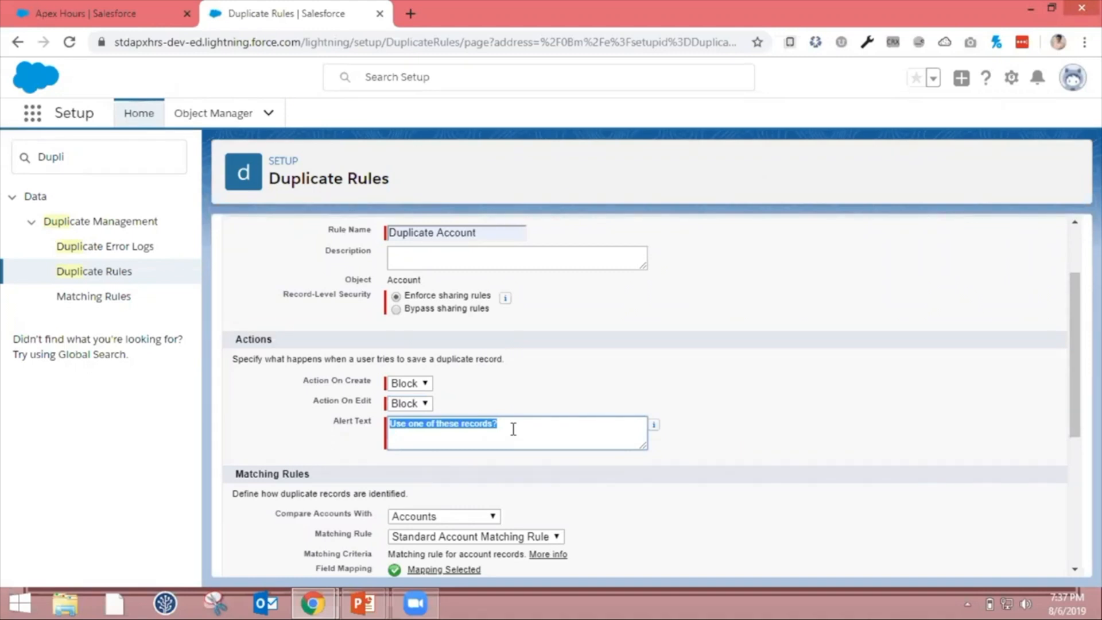
Step: Compare Accounts against Accounts using the Duplicate Account matching rule
scroll("down", 3)
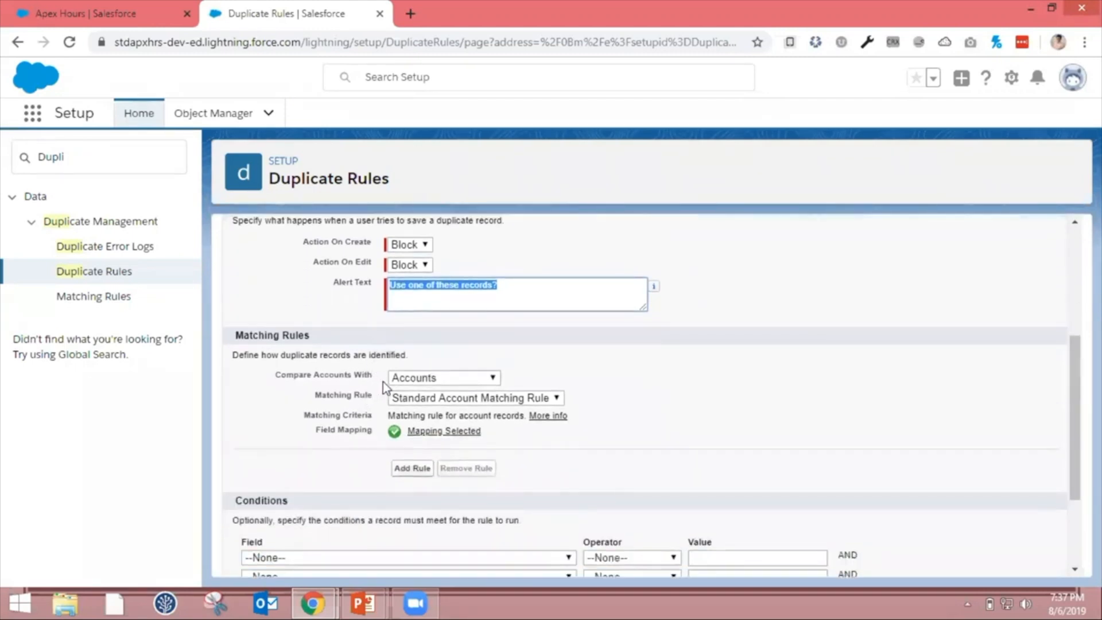
left_click(443, 378)
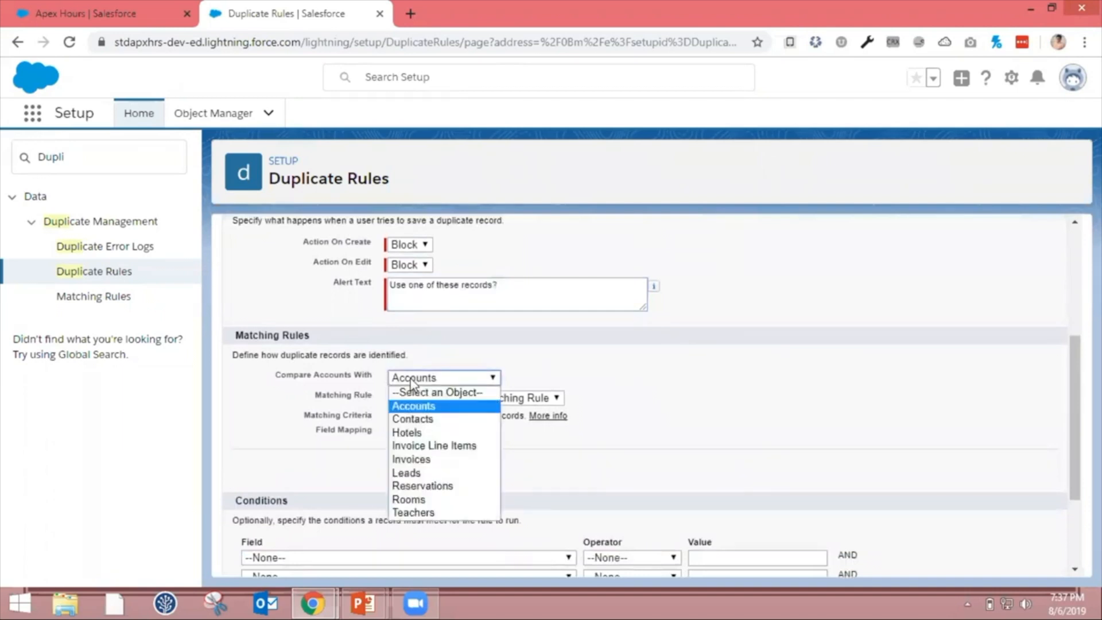
left_click(413, 405)
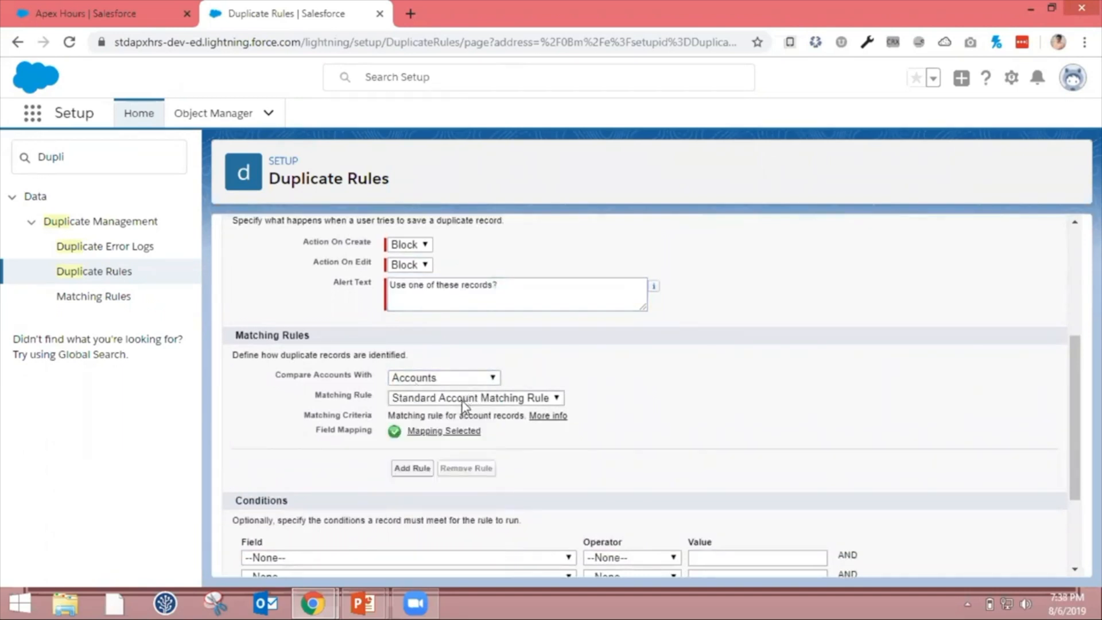
left_click(474, 397)
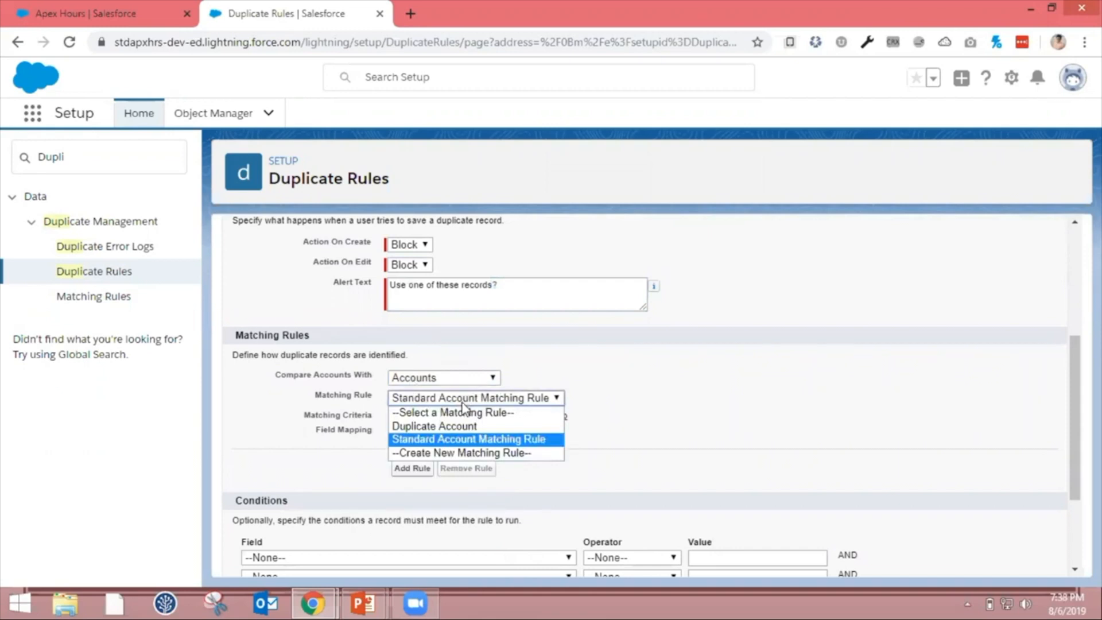
mouse_move(458, 415)
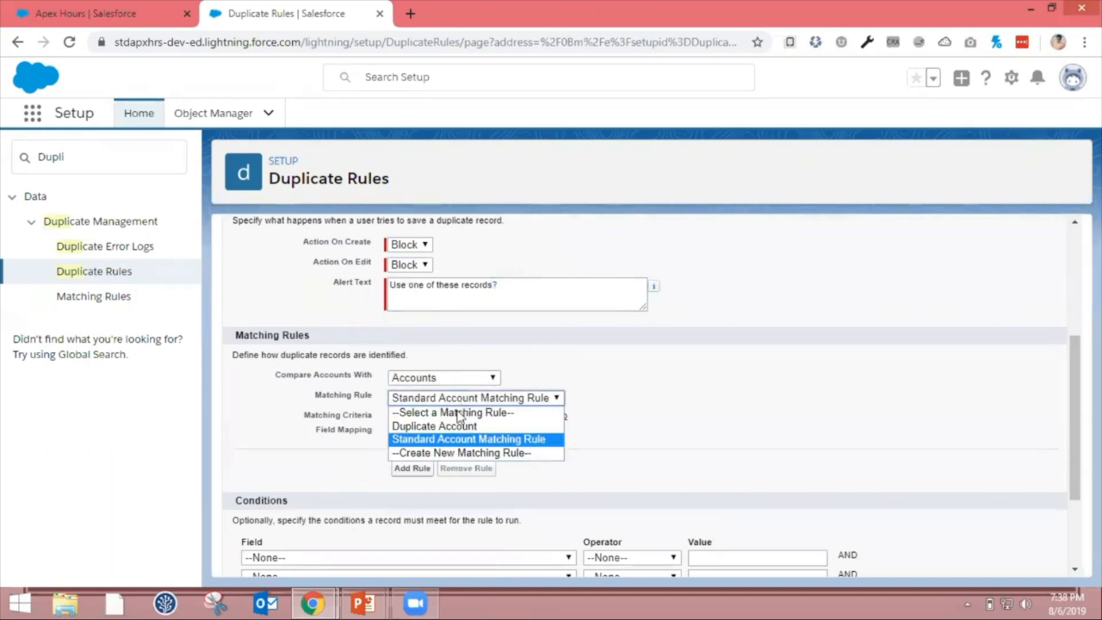
left_click(434, 426)
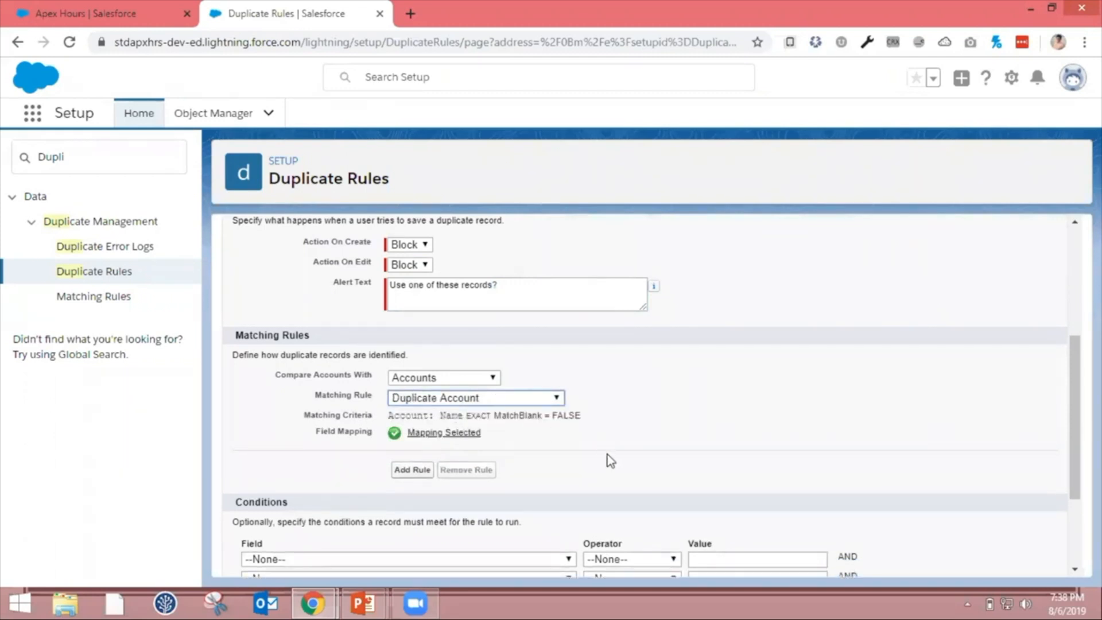
Step: Remove the empty second matching rule row
scroll("down", 3)
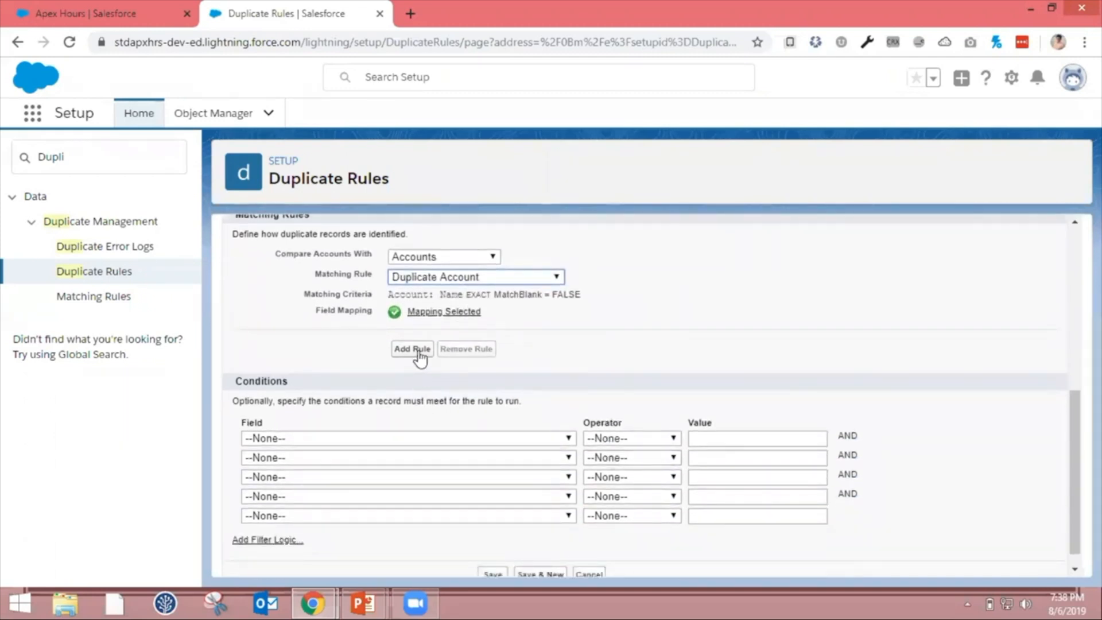
mouse_move(535, 361)
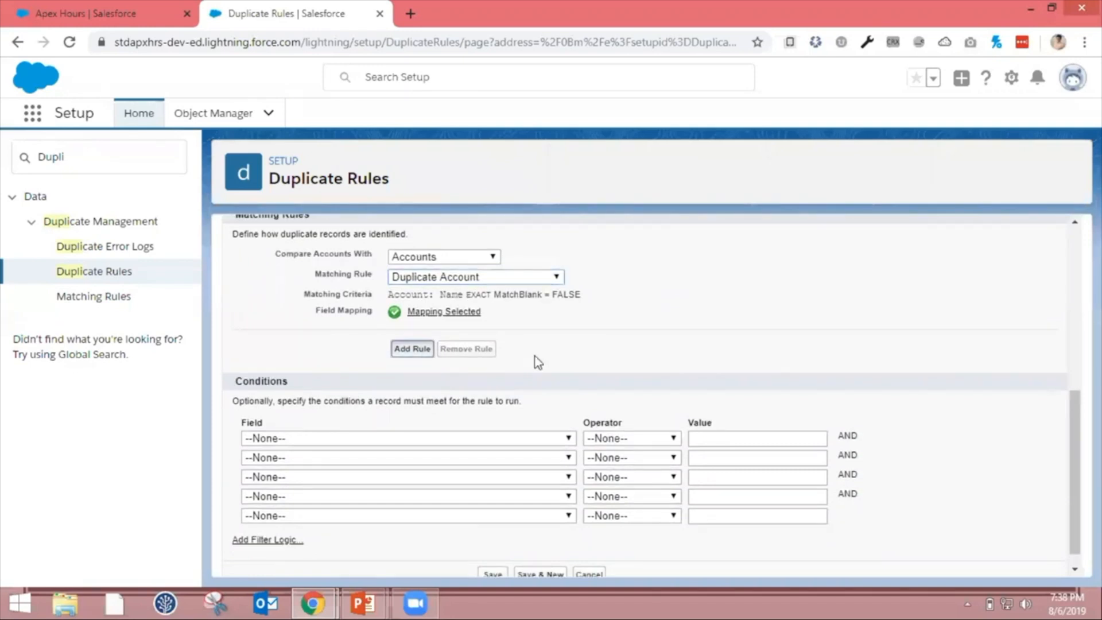
left_click(411, 347)
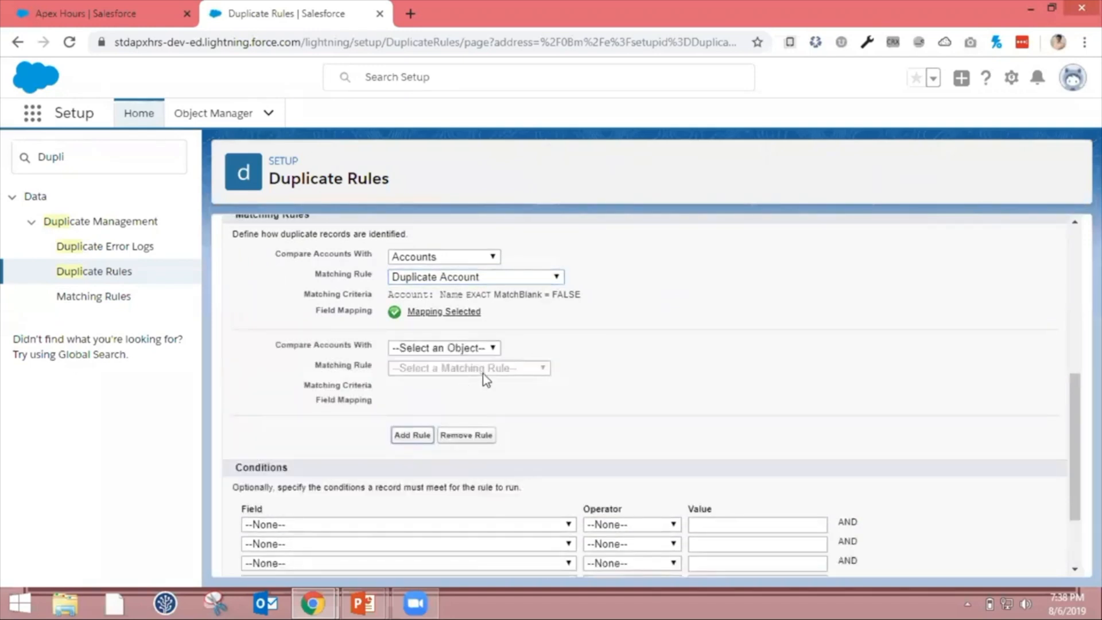
mouse_move(473, 439)
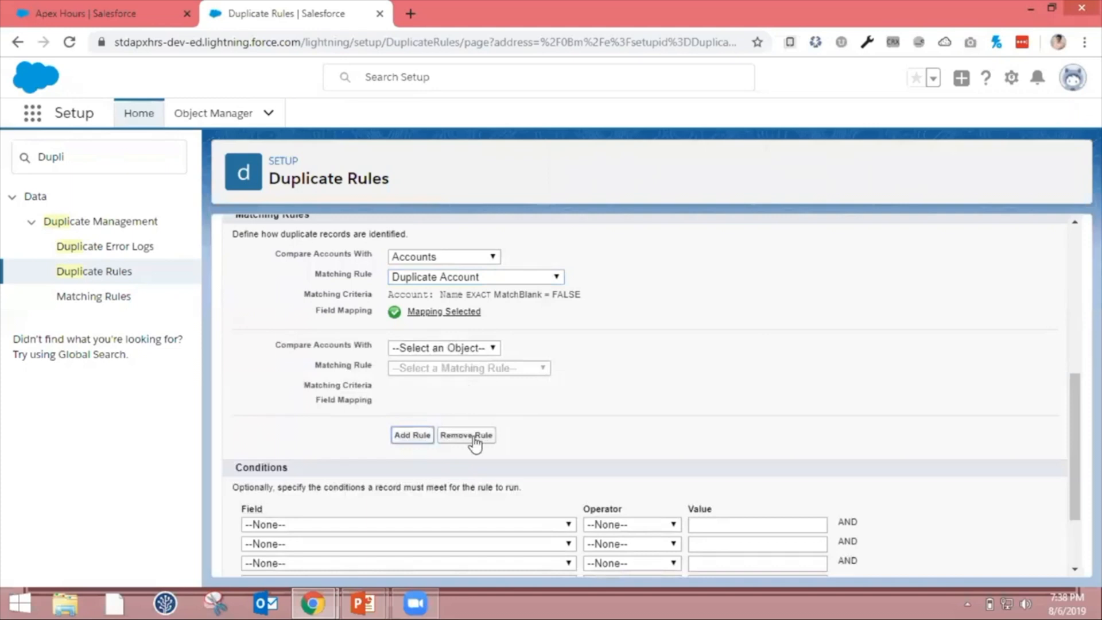
left_click(465, 435)
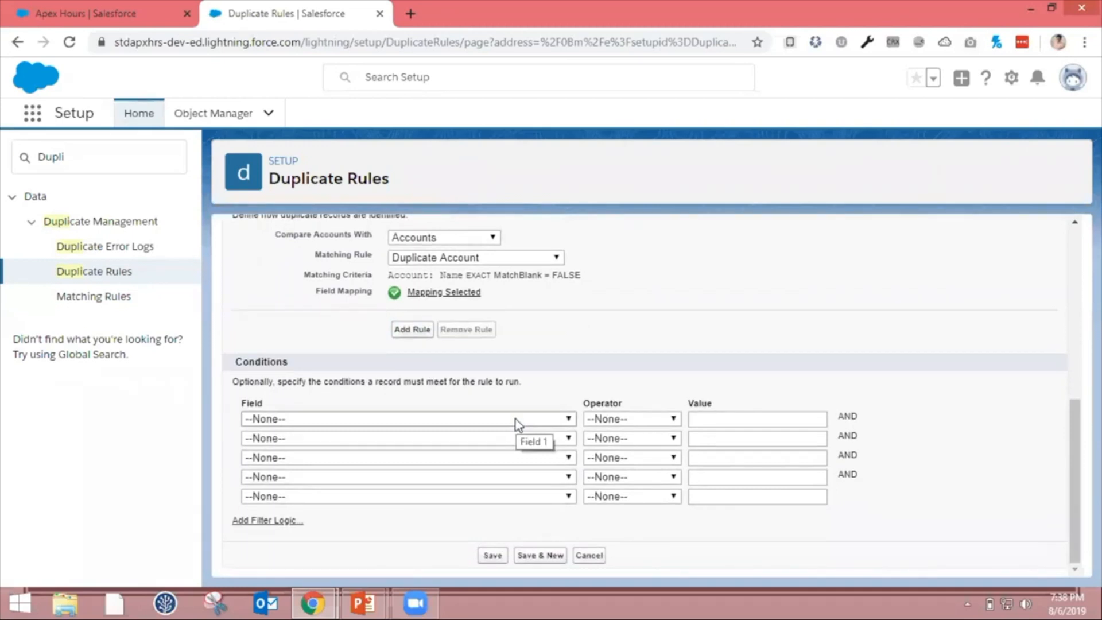
mouse_move(501, 569)
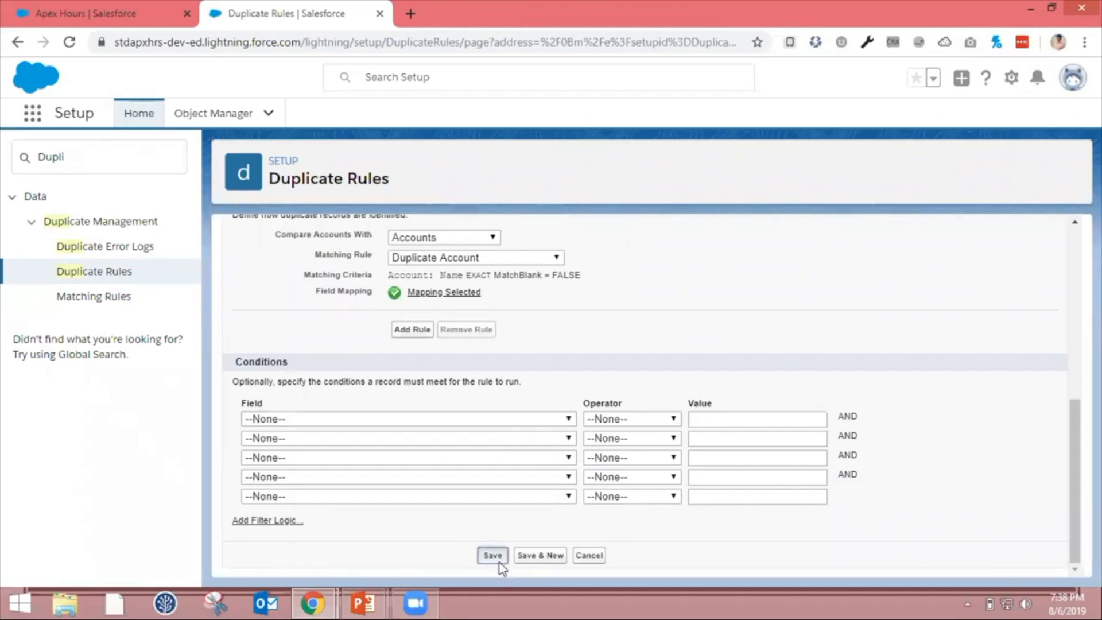
Step: Save the Duplicate Account duplicate rule and activate it
left_click(492, 556)
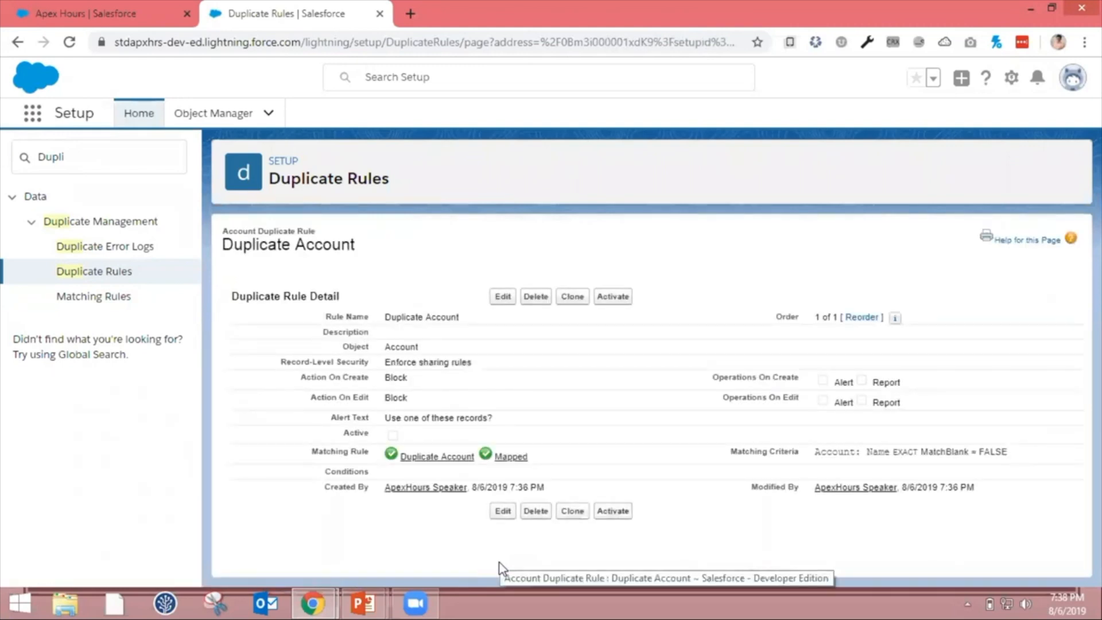
mouse_move(624, 416)
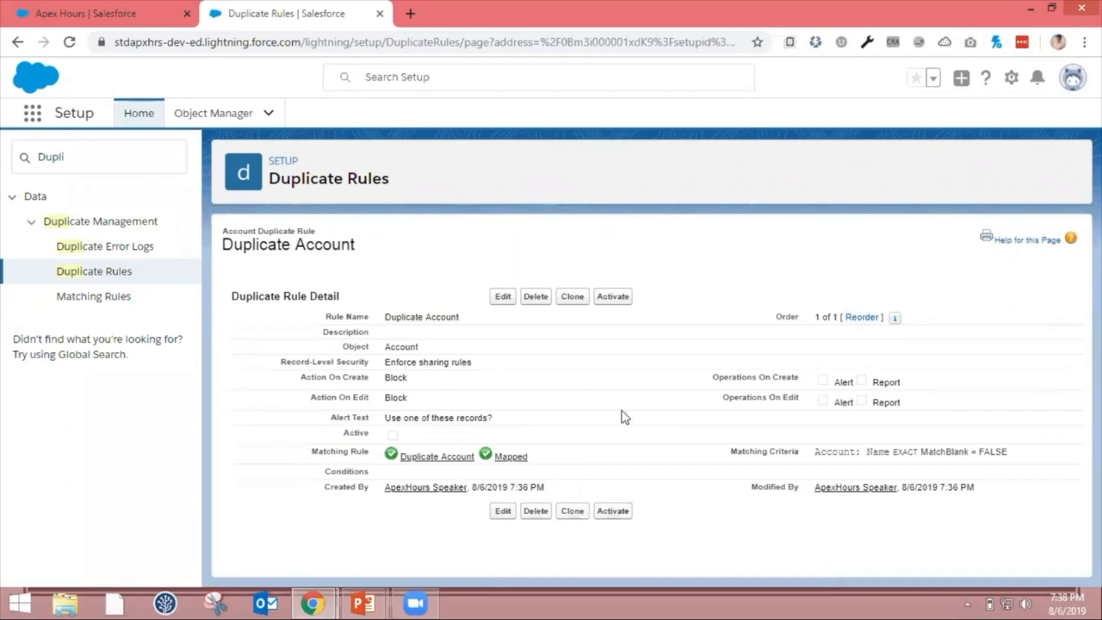
mouse_move(611, 296)
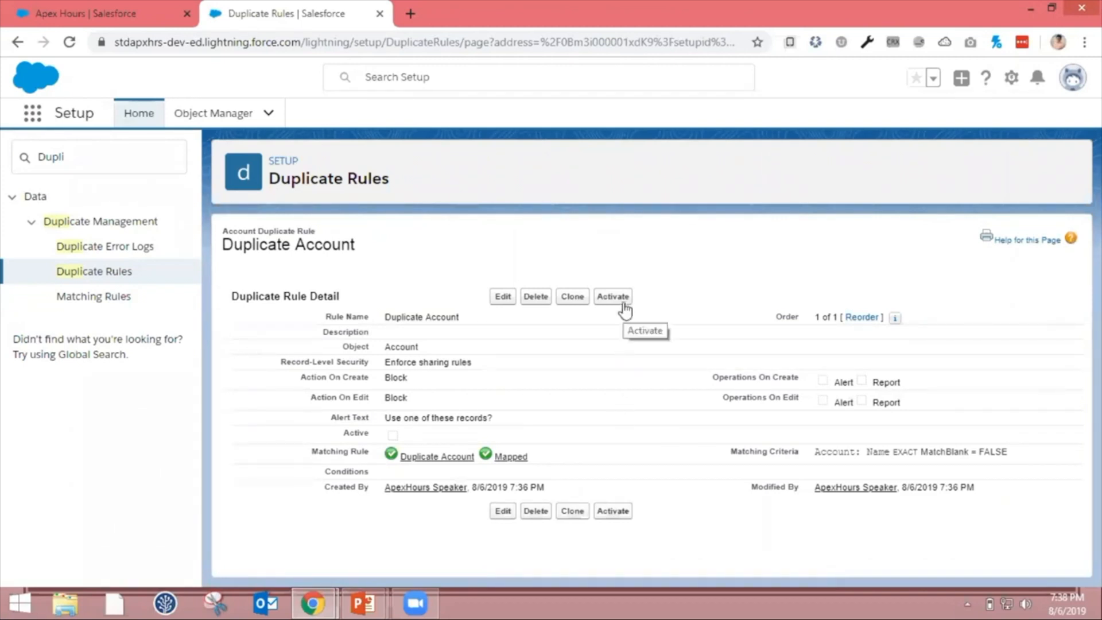
left_click(611, 296)
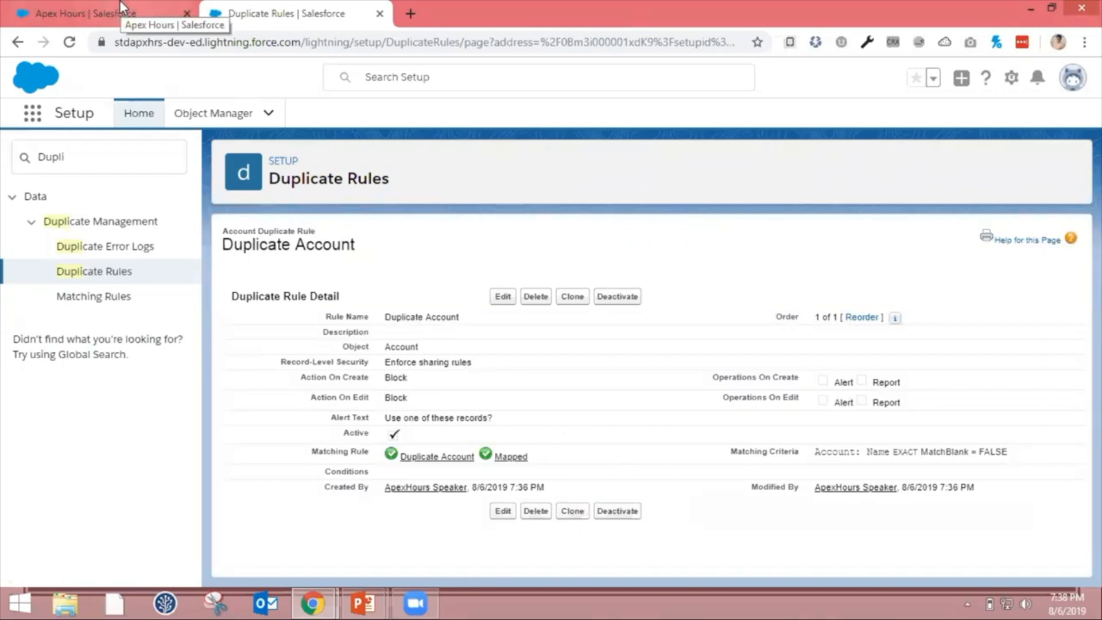
Step: Return to the Apex Hours account page in Salesforce
left_click(92, 14)
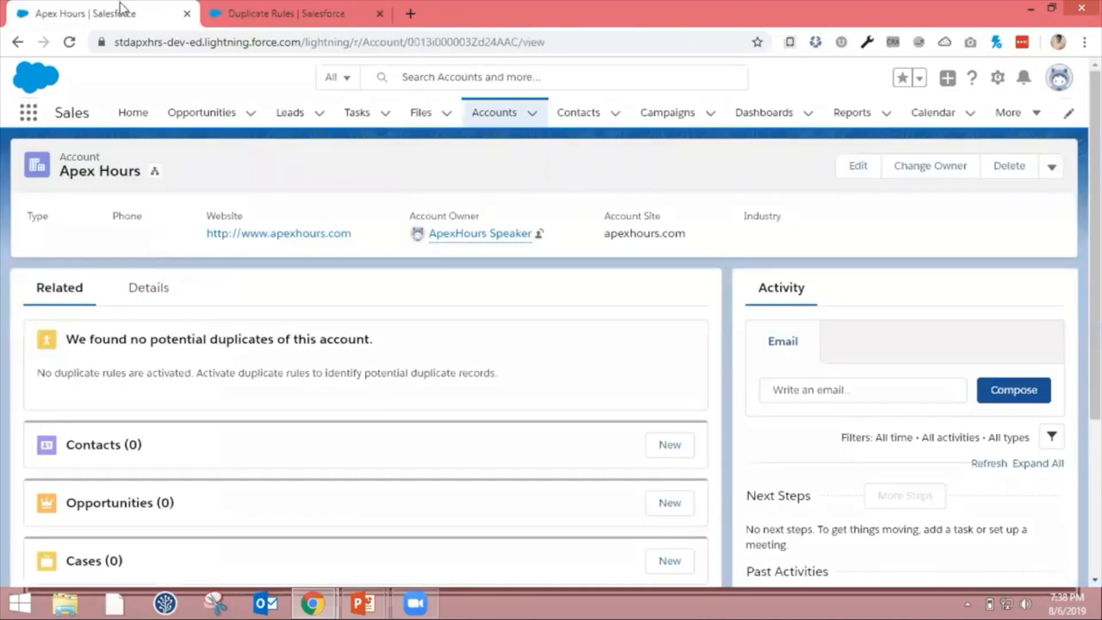
mouse_move(102, 175)
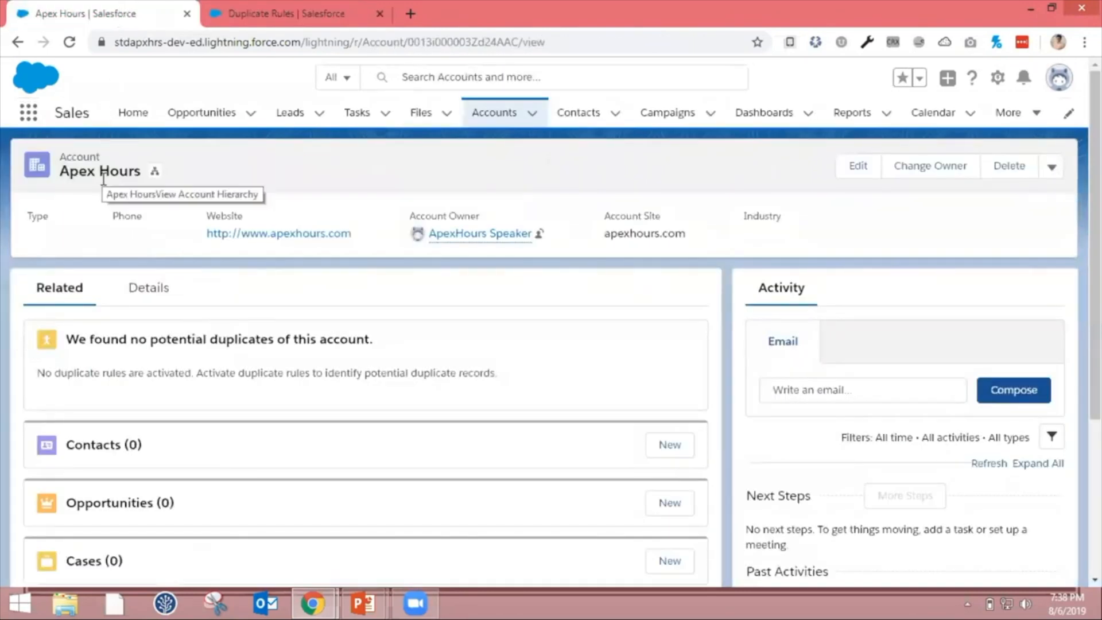
mouse_move(144, 182)
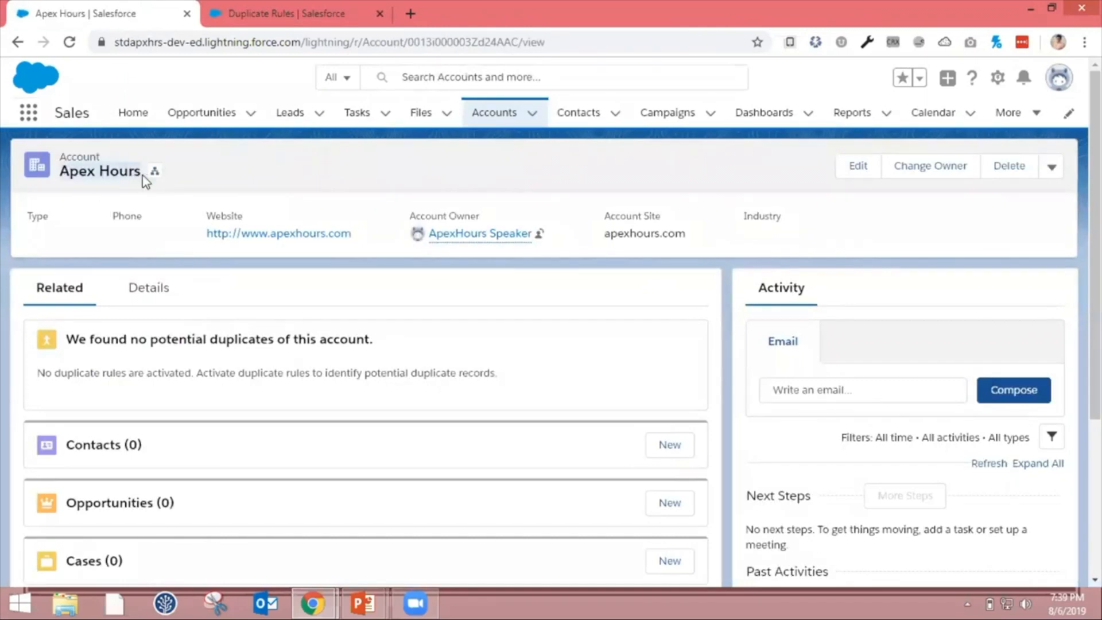
mouse_move(227, 295)
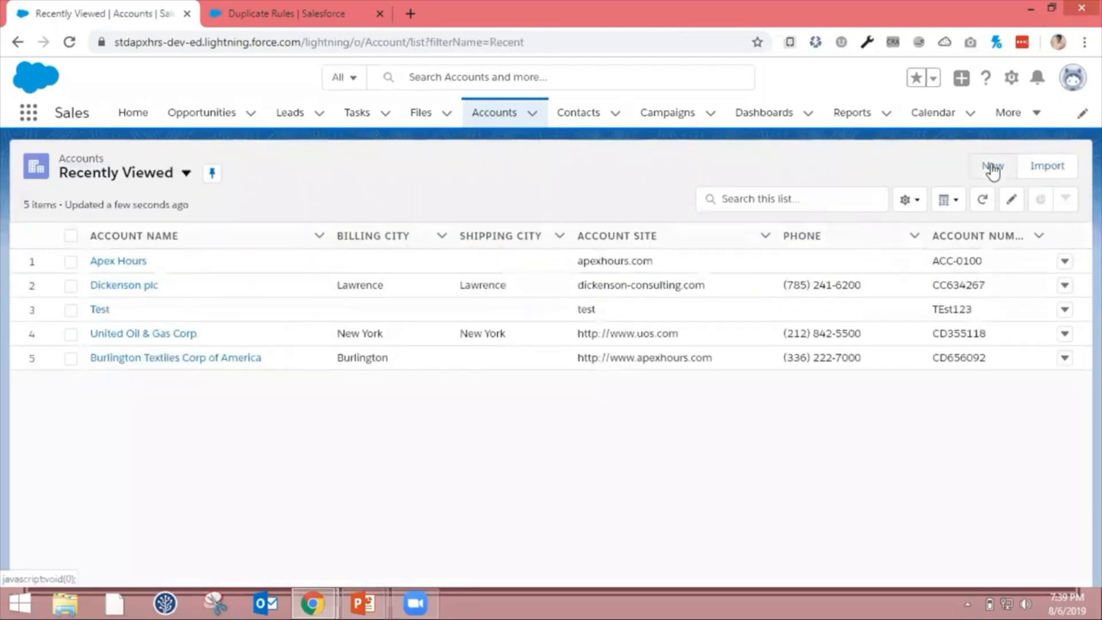
mouse_move(992, 166)
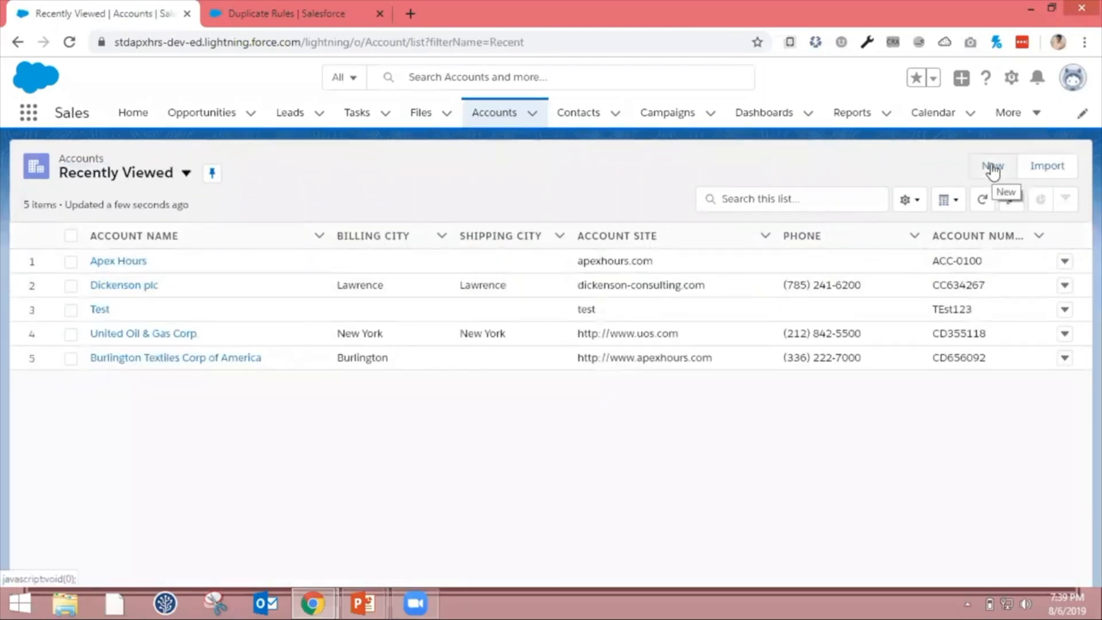
Step: Start a new account named Apex Hours with account number ACC-100
left_click(991, 165)
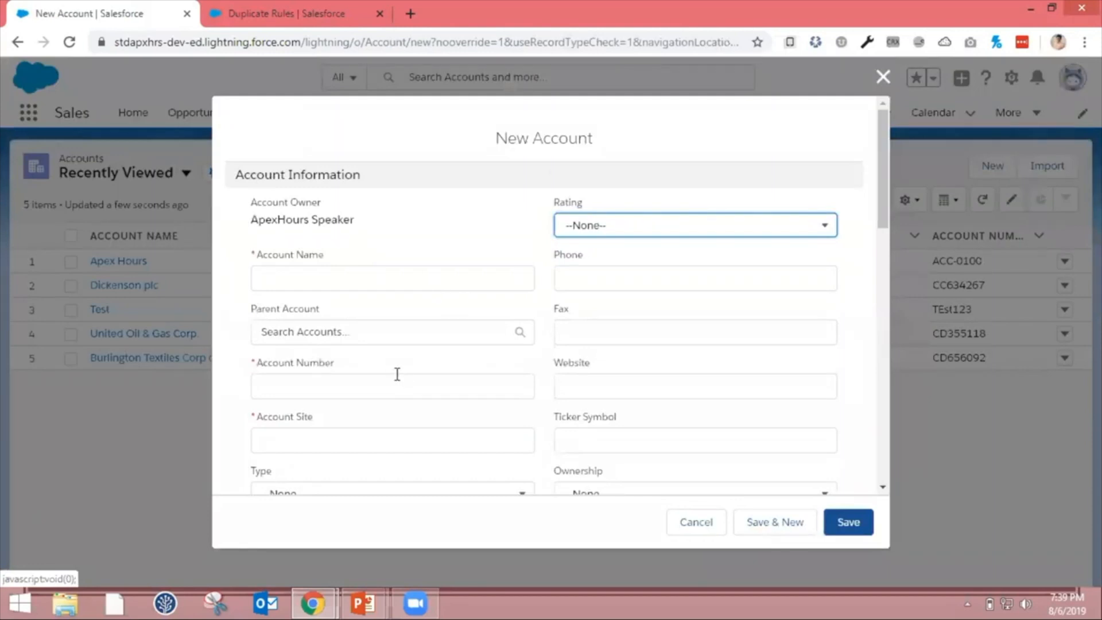
left_click(393, 385)
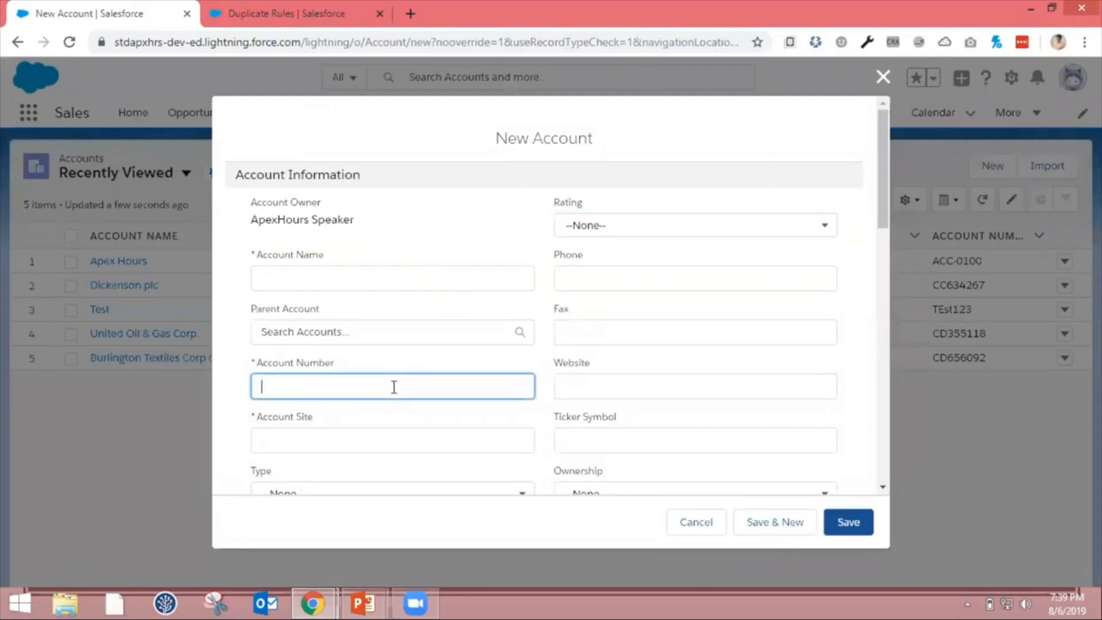
left_click(391, 278)
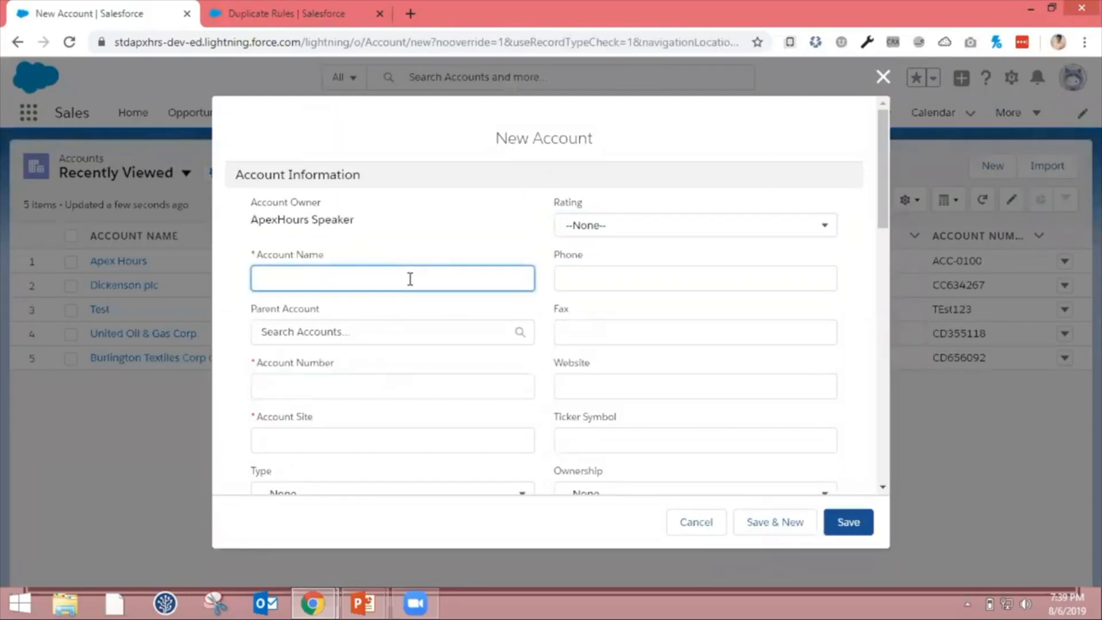
type("Apex Hours")
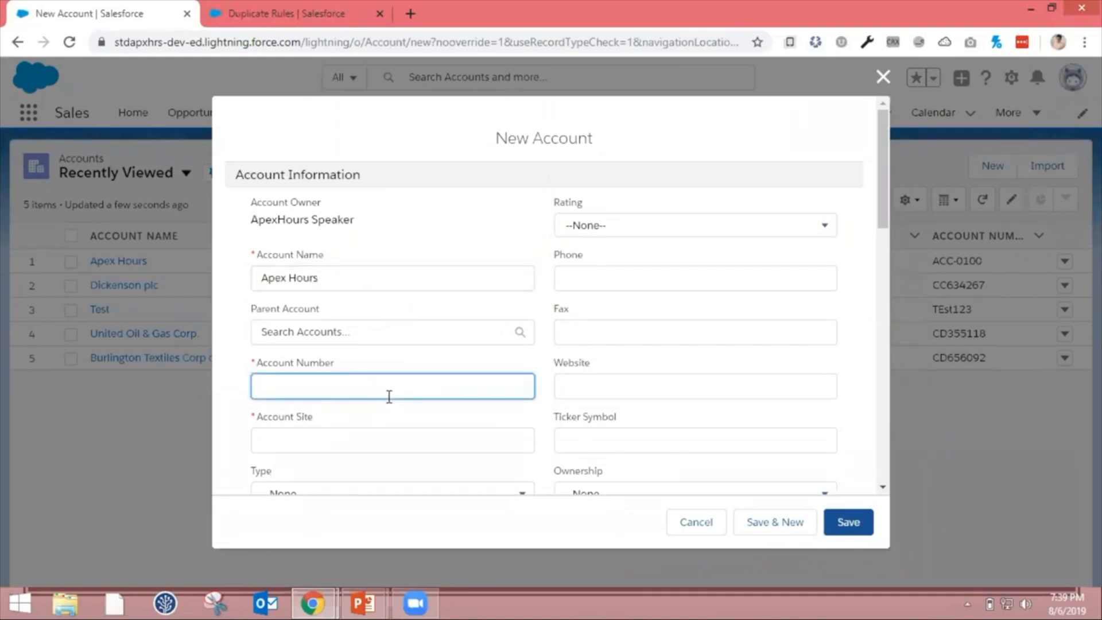
type("ACC-10")
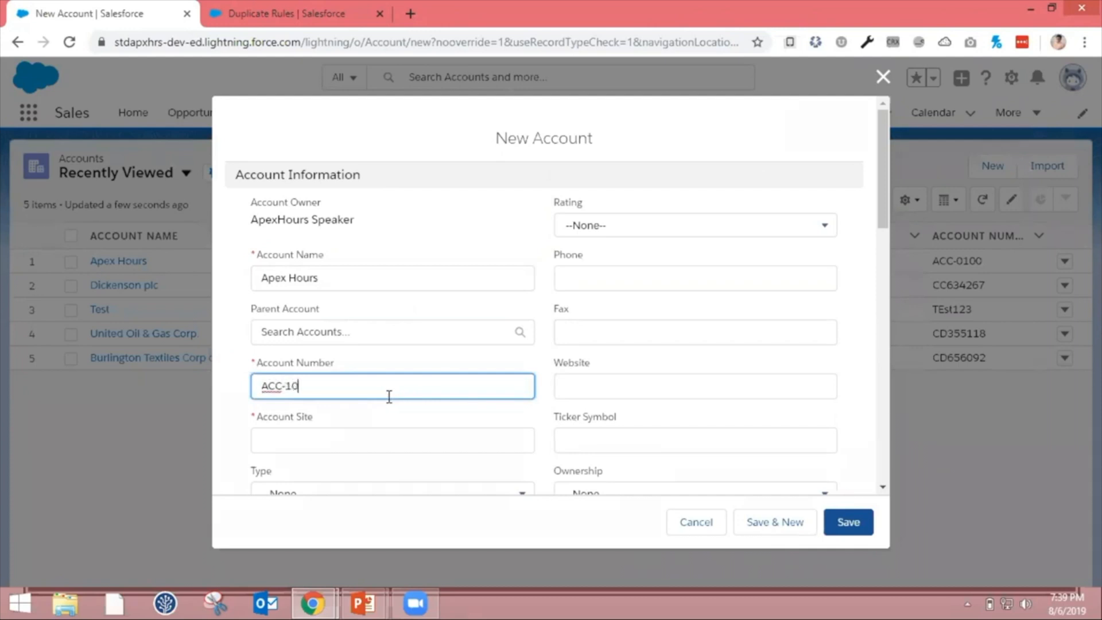
Step: Enter ApexHours.com as both the account site and website
left_click(392, 439)
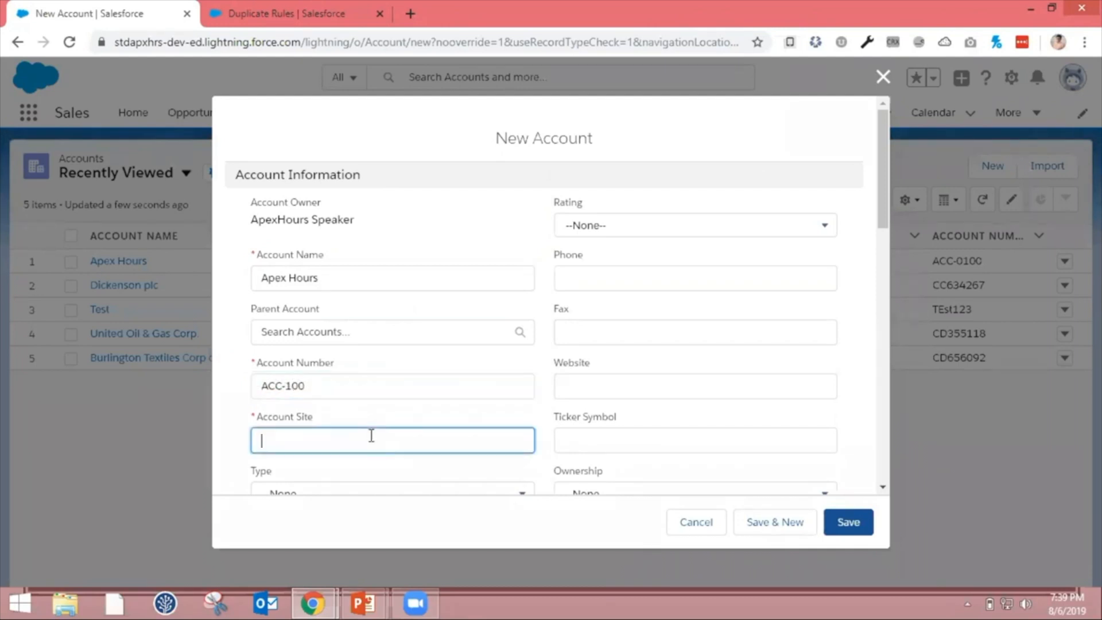
type("ApexHours")
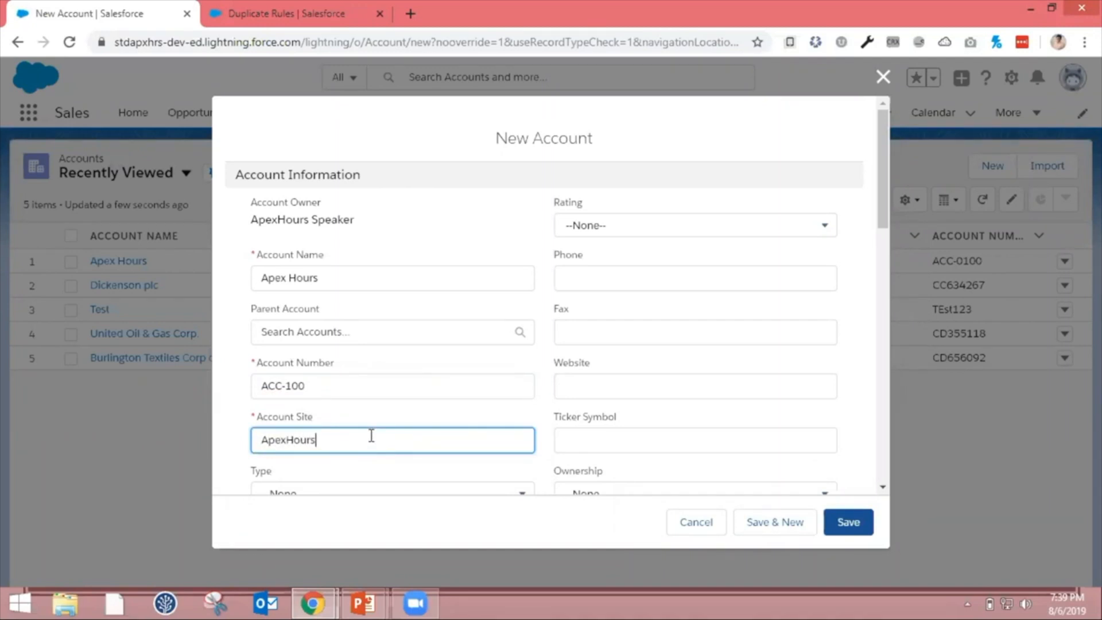
type(".com")
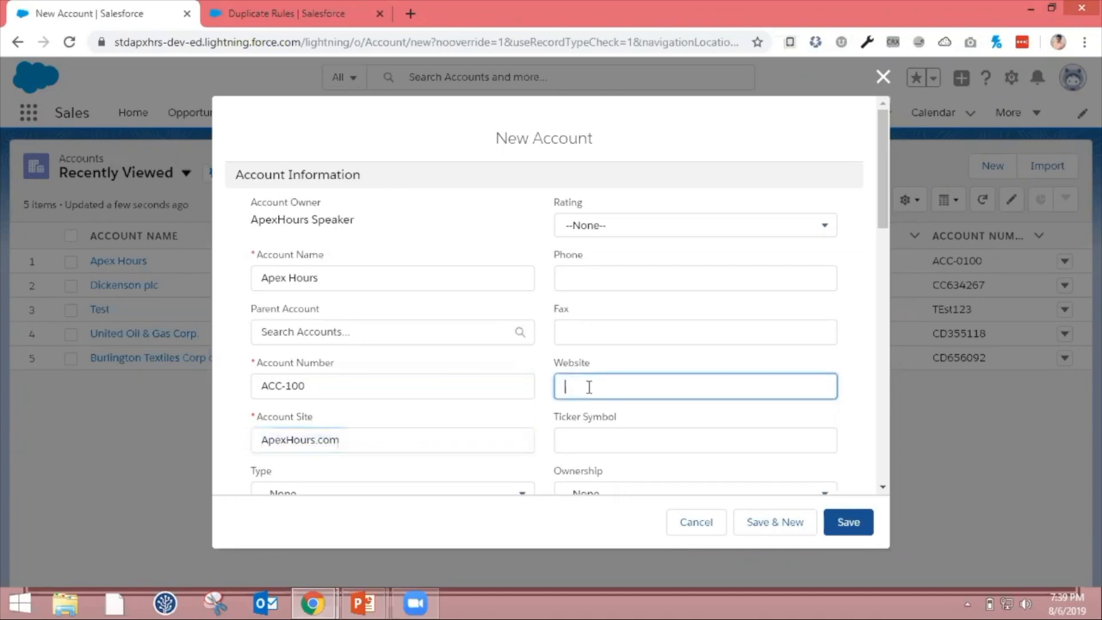
type("ApexHours.com")
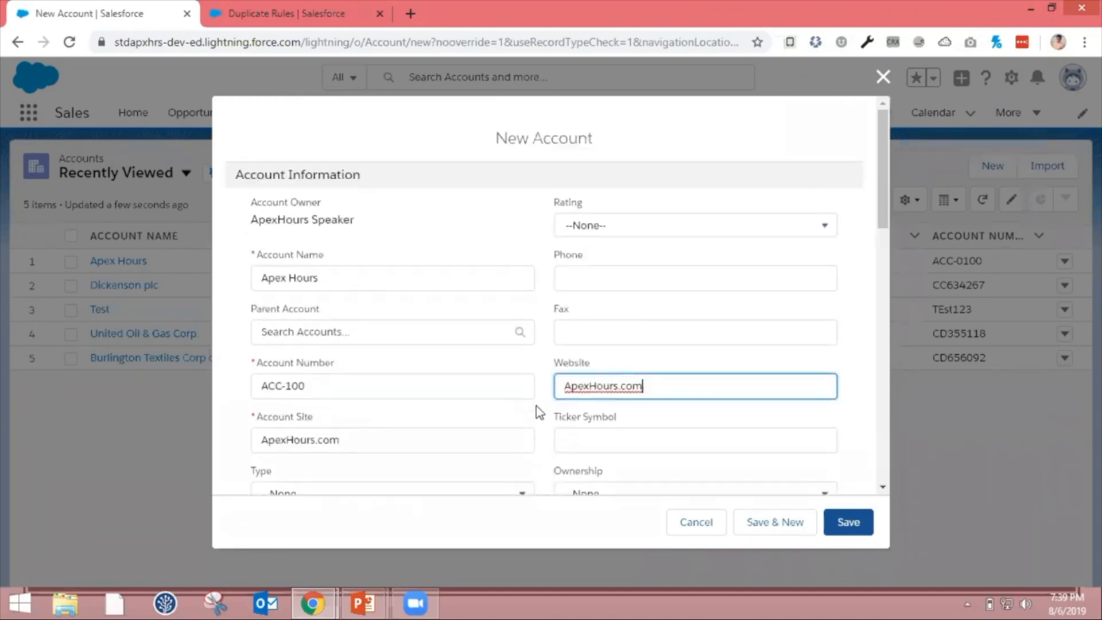
mouse_move(847, 522)
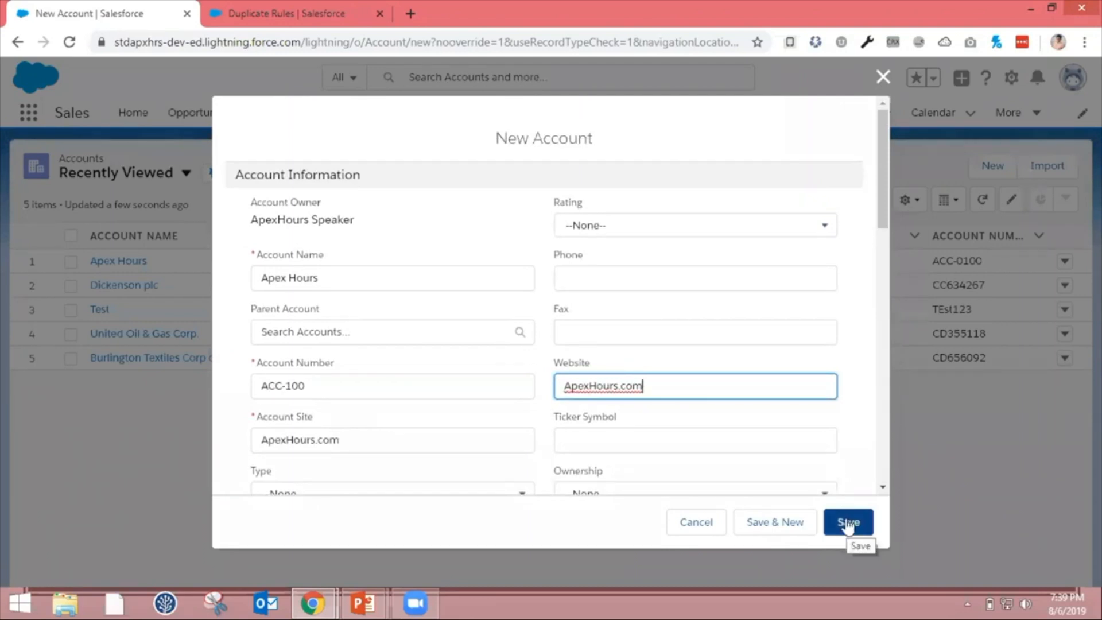
Step: Attempt to save the new account and view the flagged duplicate matches
left_click(847, 522)
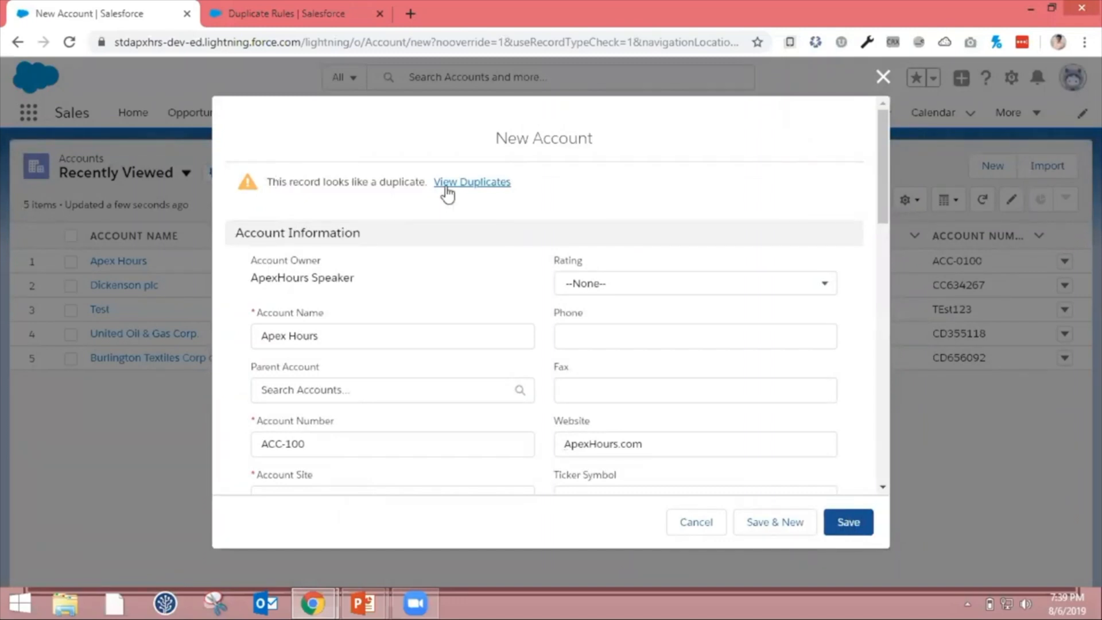
left_click(471, 181)
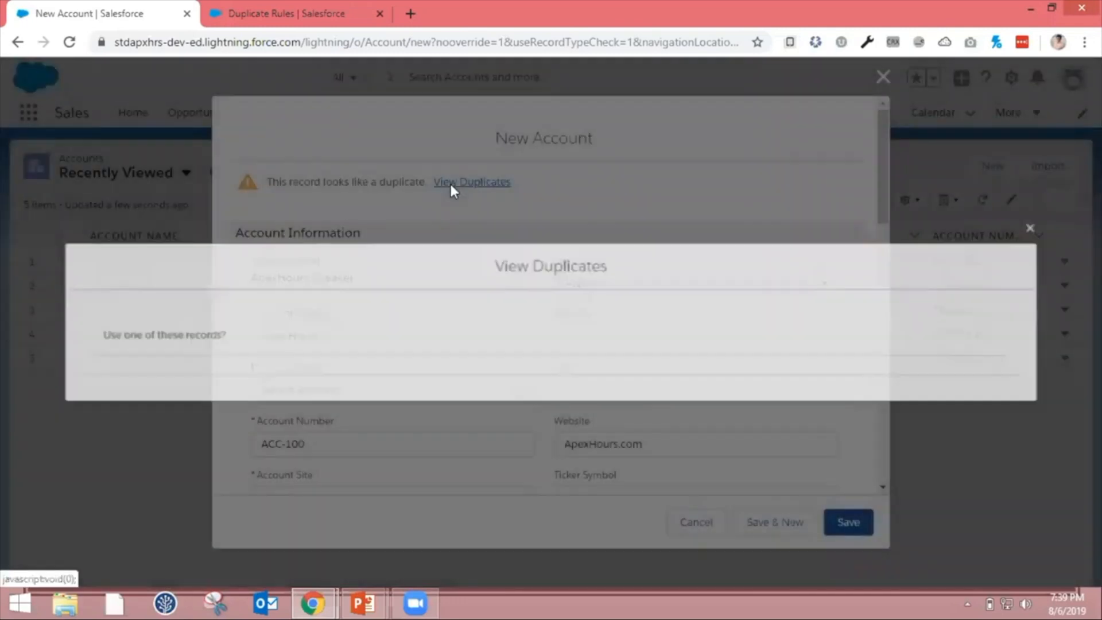
left_click(471, 181)
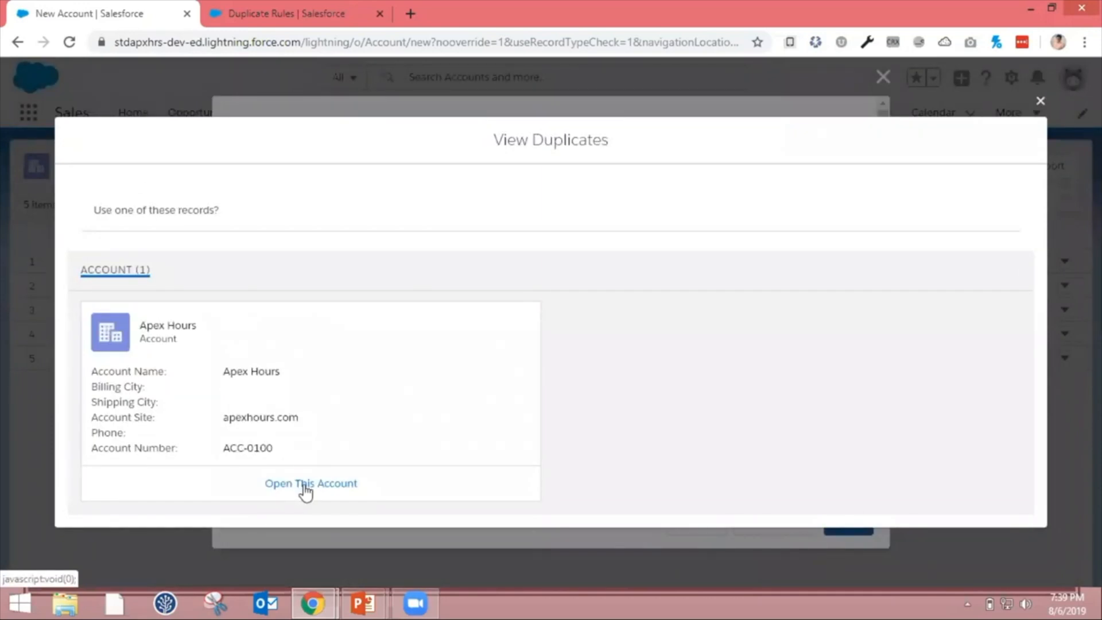
Step: Open the existing Apex Hours account from the duplicates and show its details
left_click(311, 483)
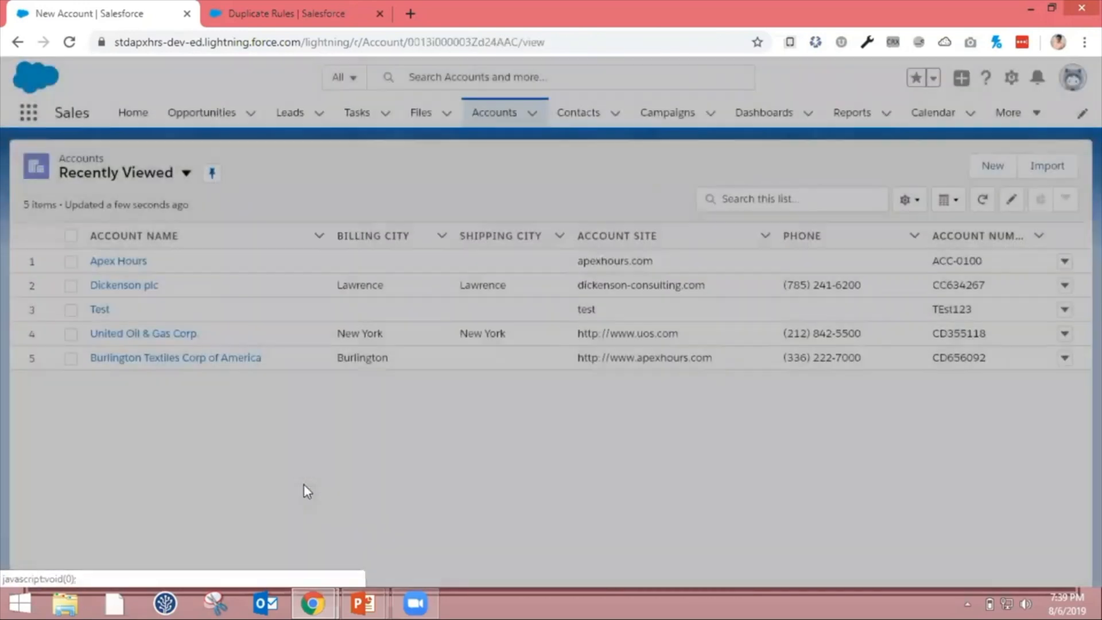
left_click(118, 260)
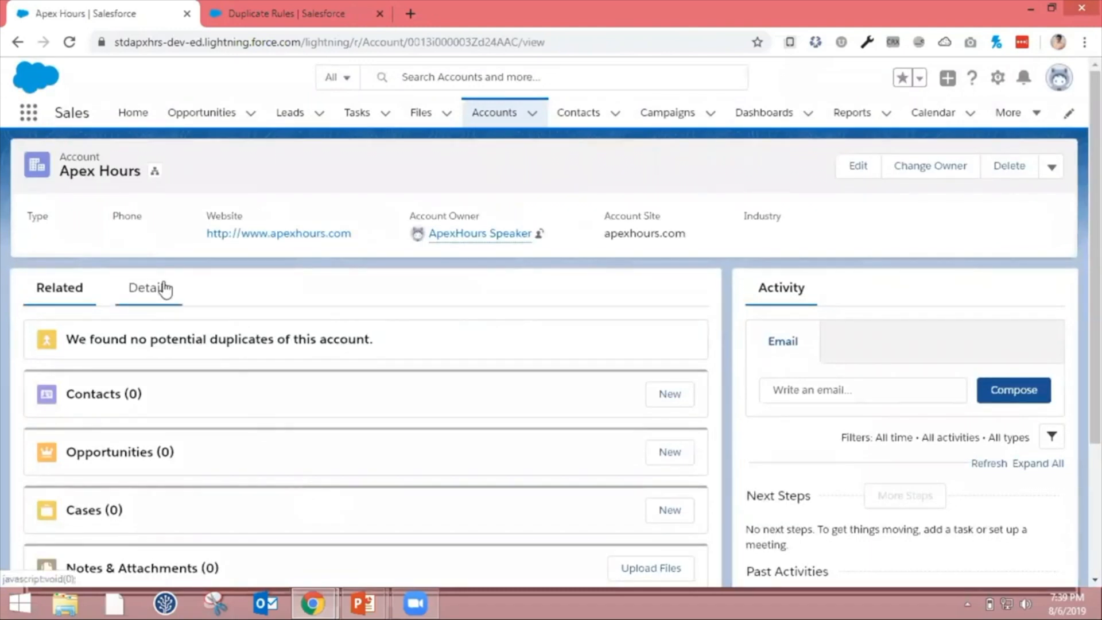
left_click(148, 287)
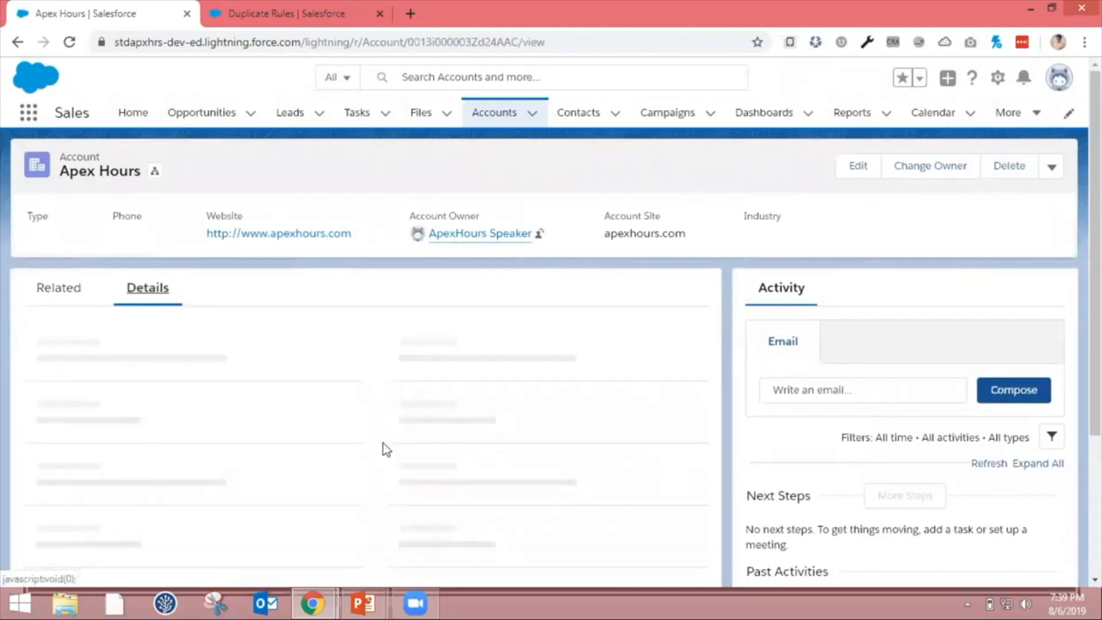